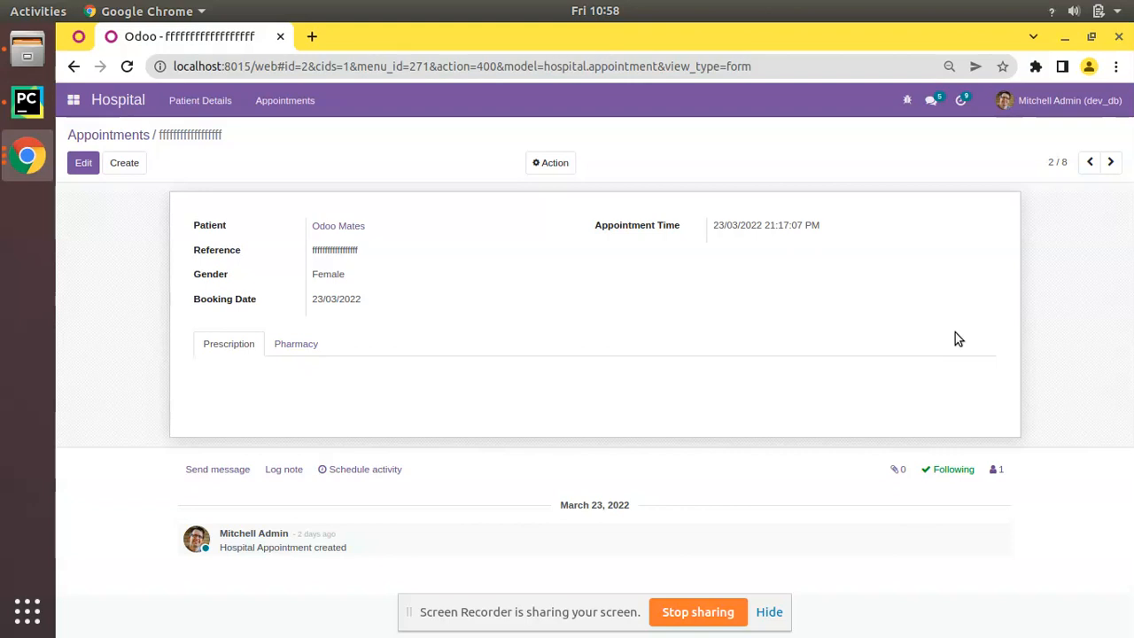
{"action": "mouse_move", "coordinate": [1110, 361]}
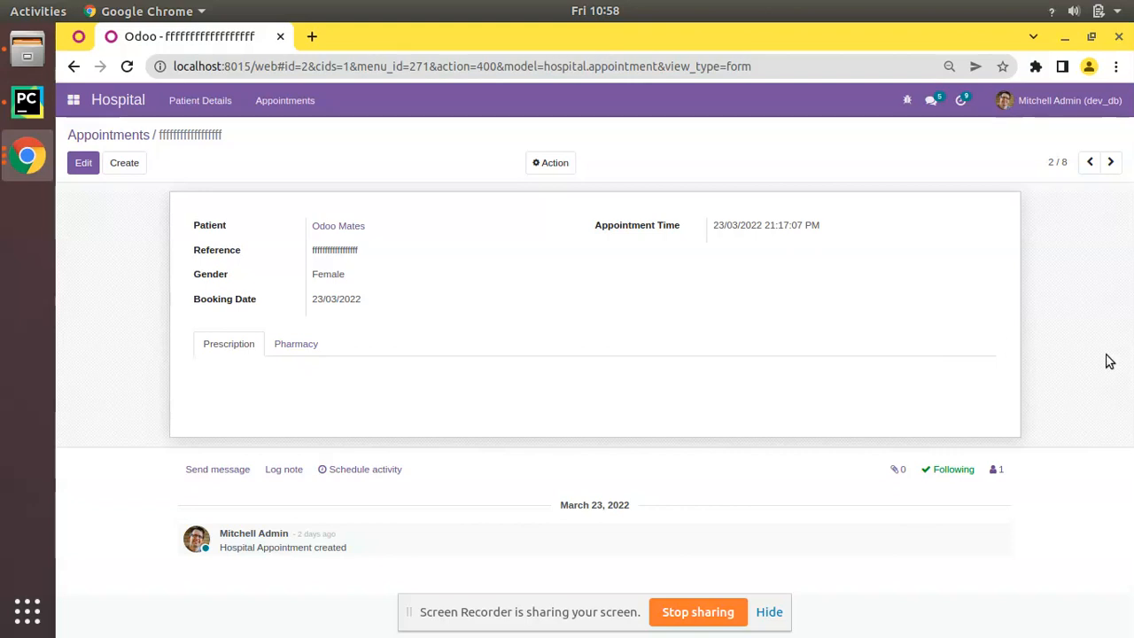
Navigate to Sales > Products and view the Deposit product record with its star marker.
{"action": "left_click", "coordinate": [74, 100]}
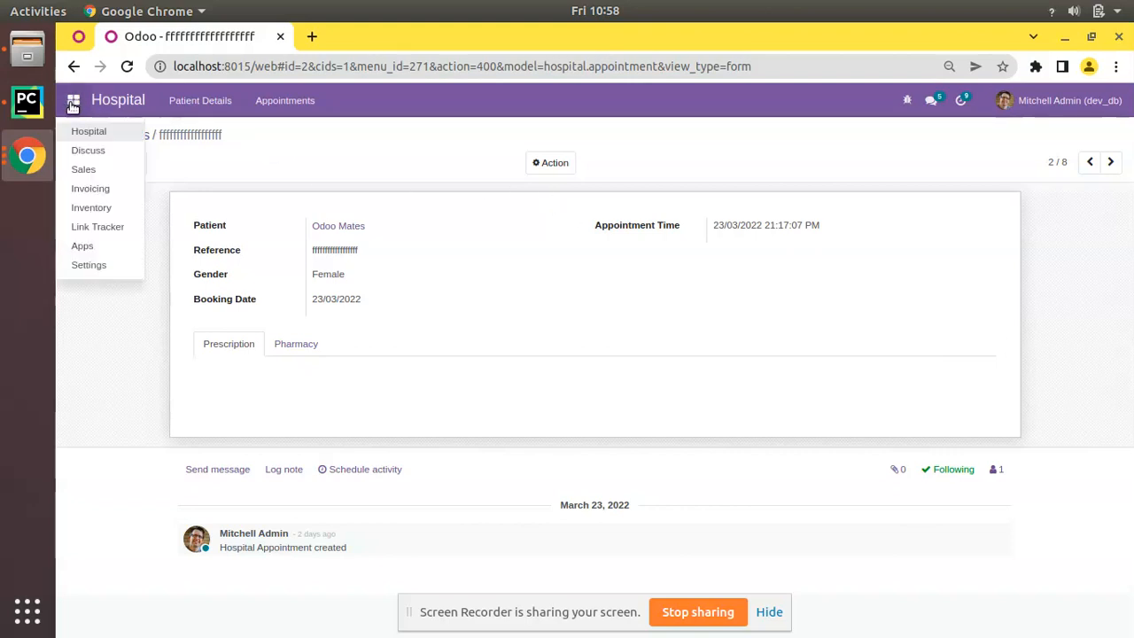
{"action": "left_click", "coordinate": [84, 170]}
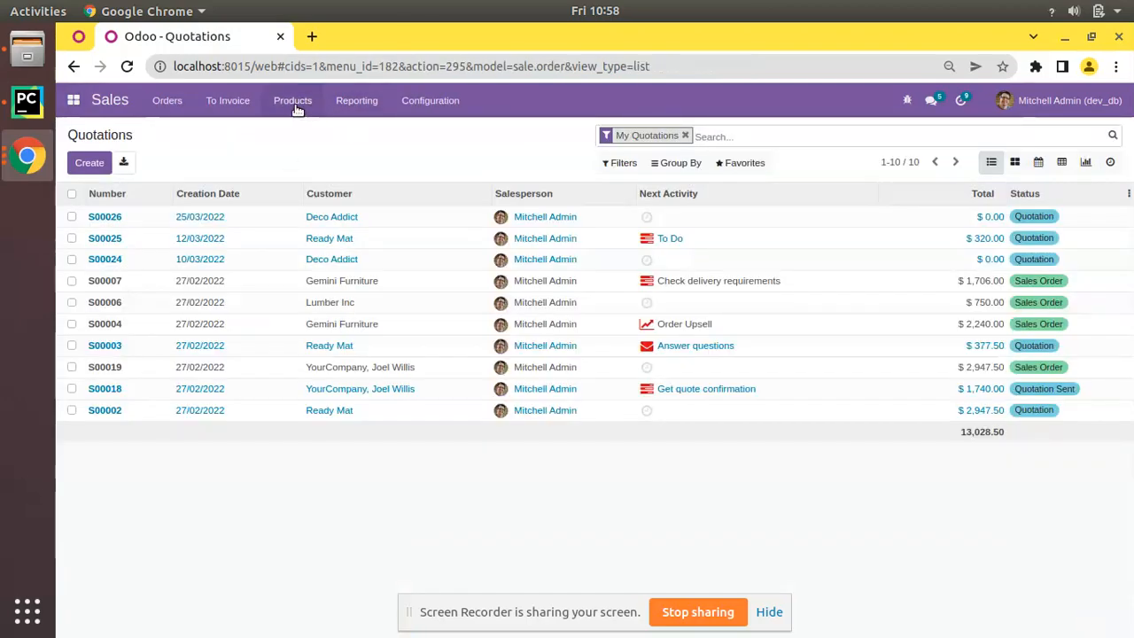
{"action": "left_click", "coordinate": [292, 99]}
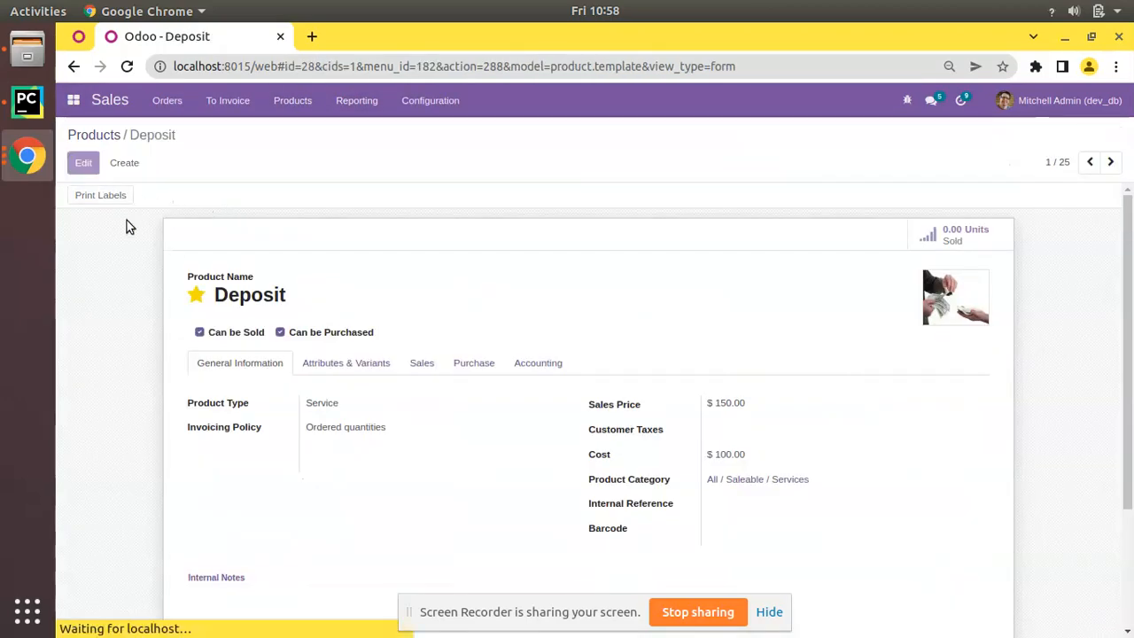
{"action": "left_click", "coordinate": [84, 163]}
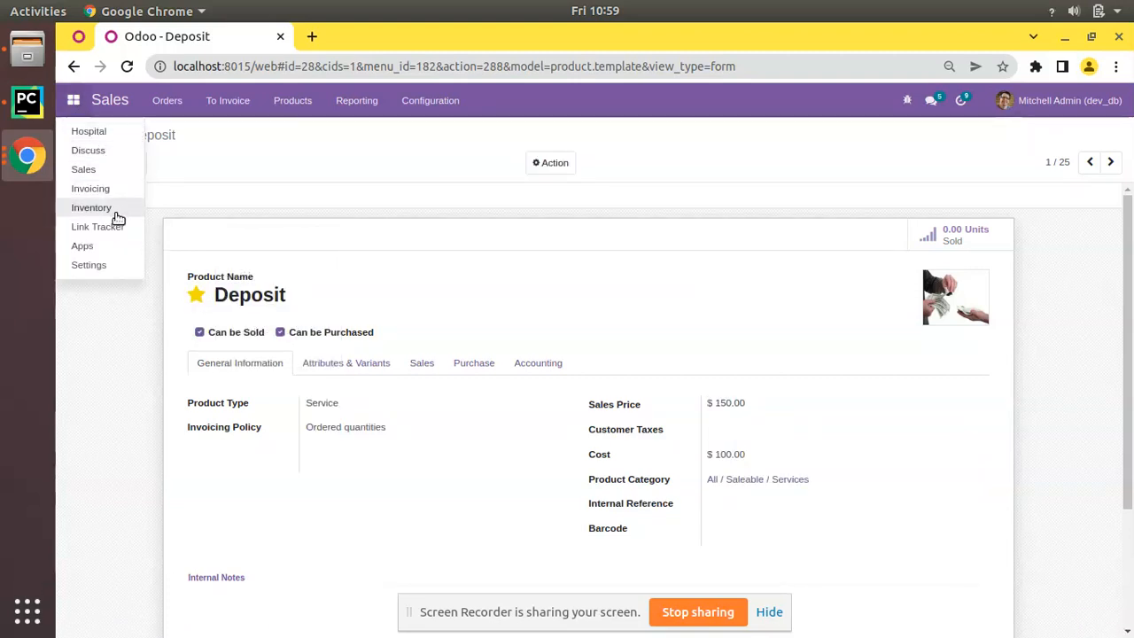
Switch to the Hospital app and list its appointments.
{"action": "left_click", "coordinate": [88, 131]}
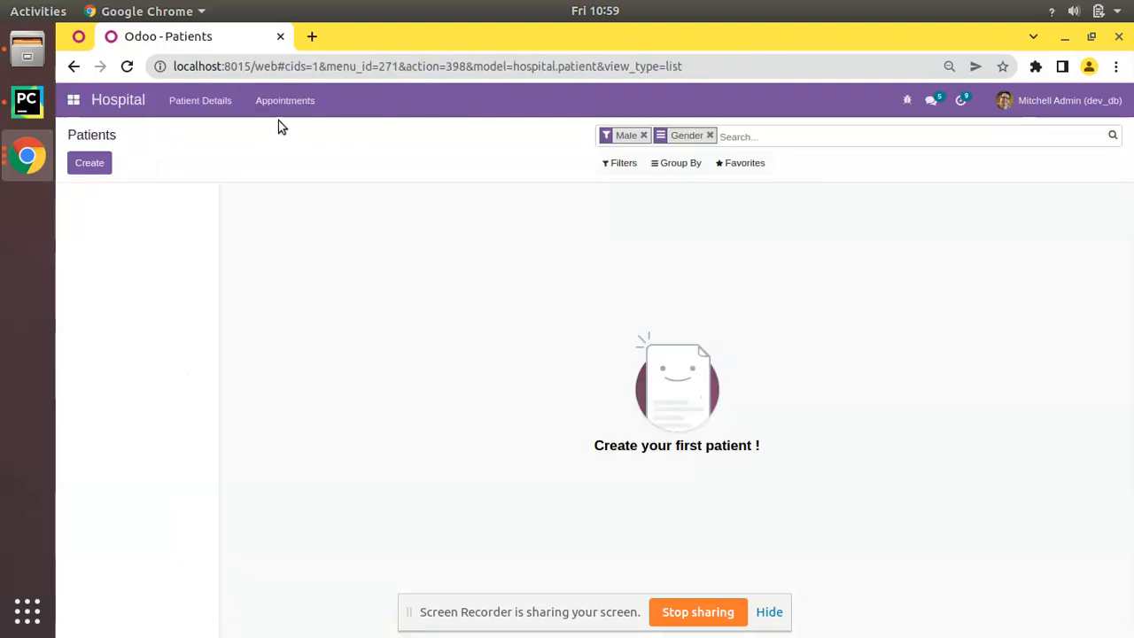
{"action": "left_click", "coordinate": [285, 100]}
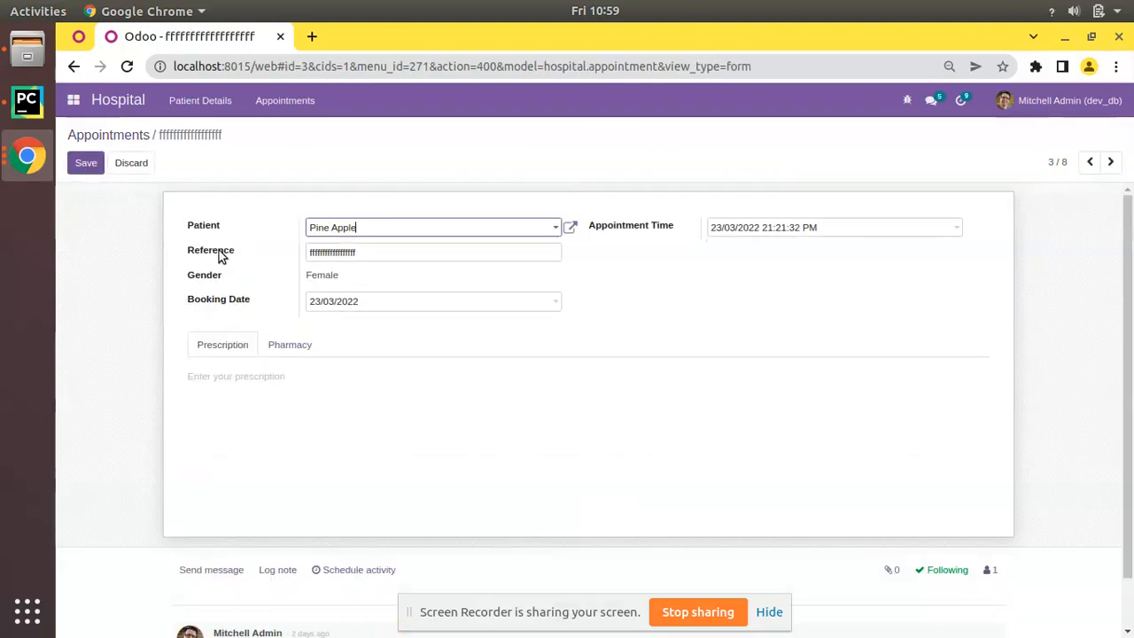
{"action": "mouse_move", "coordinate": [211, 250]}
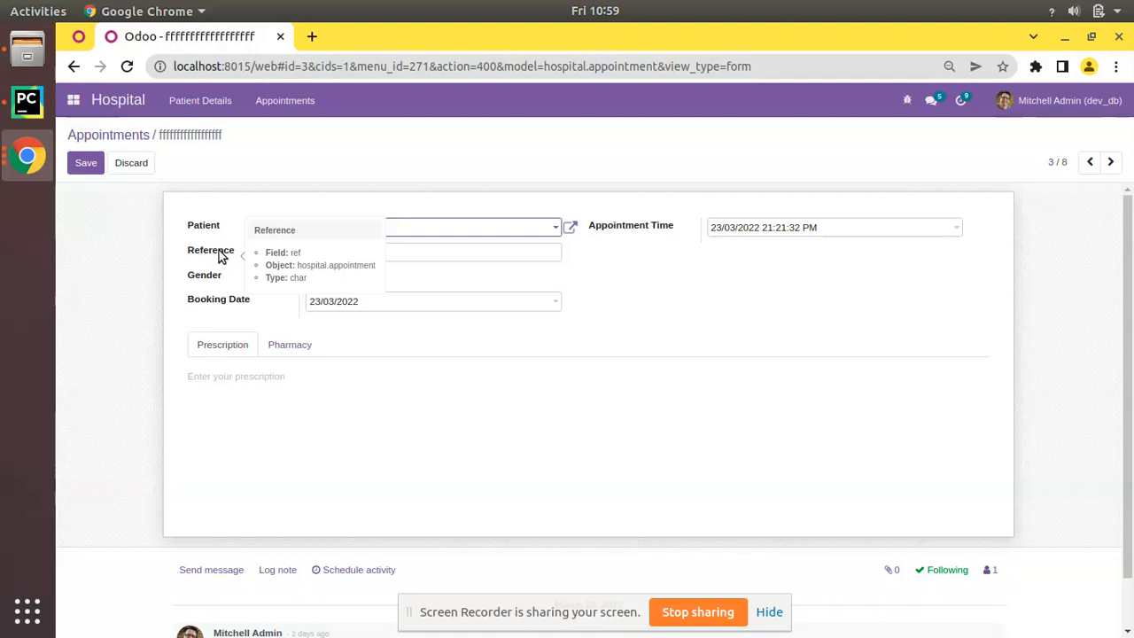
{"action": "mouse_move", "coordinate": [202, 243]}
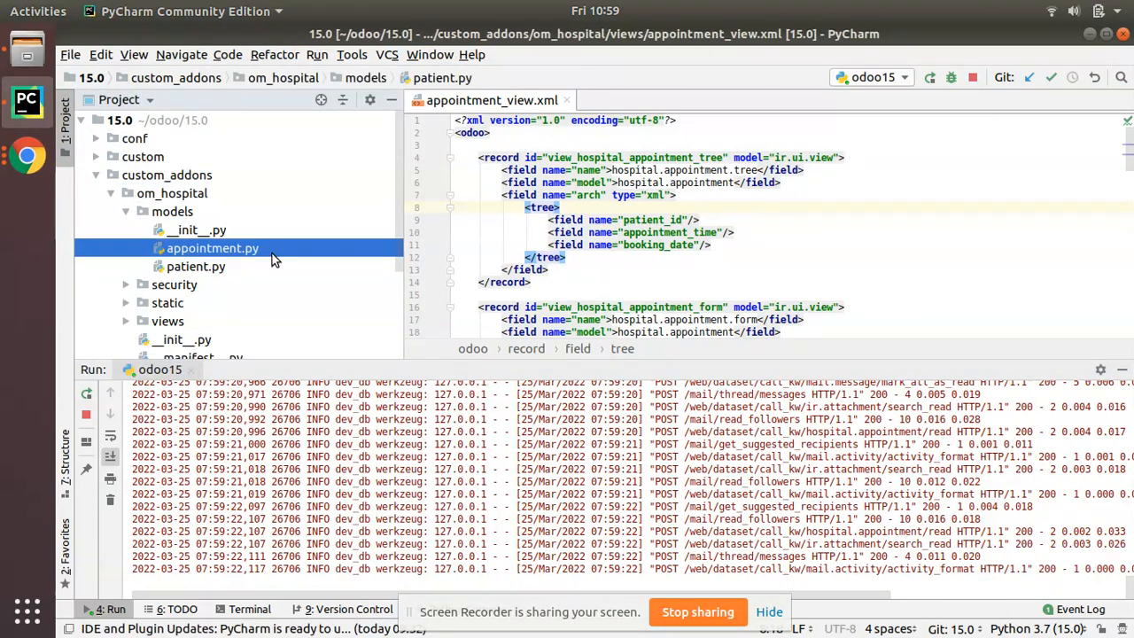
Search the odoo source folder for 'priorit' and select an example priority Selection definition.
{"action": "double_click", "coordinate": [213, 248]}
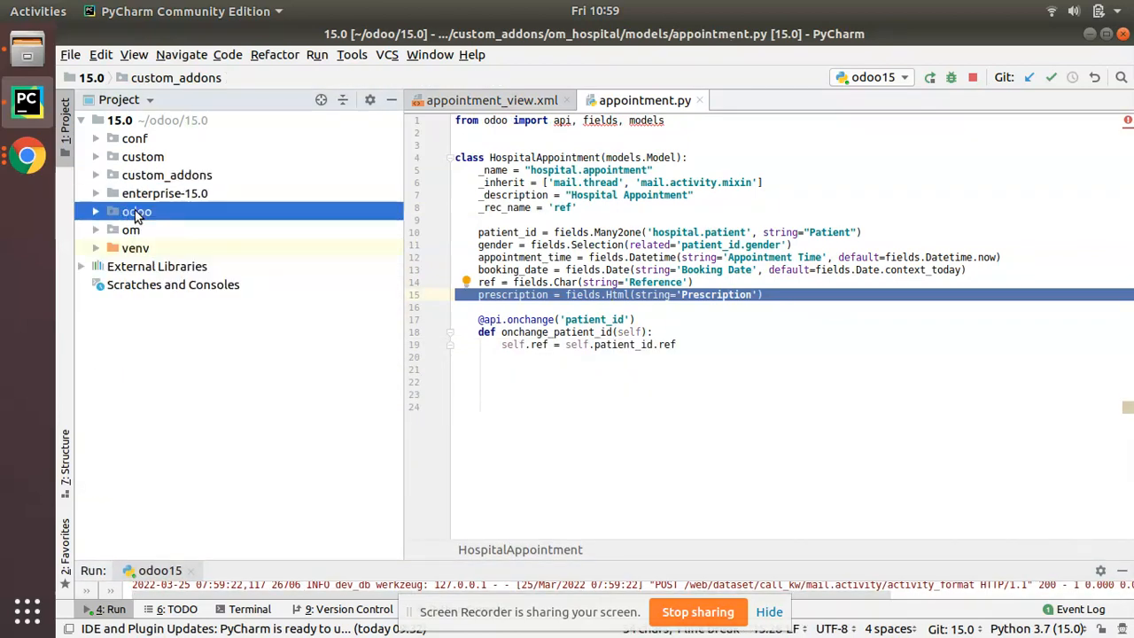
{"action": "right_click", "coordinate": [137, 211]}
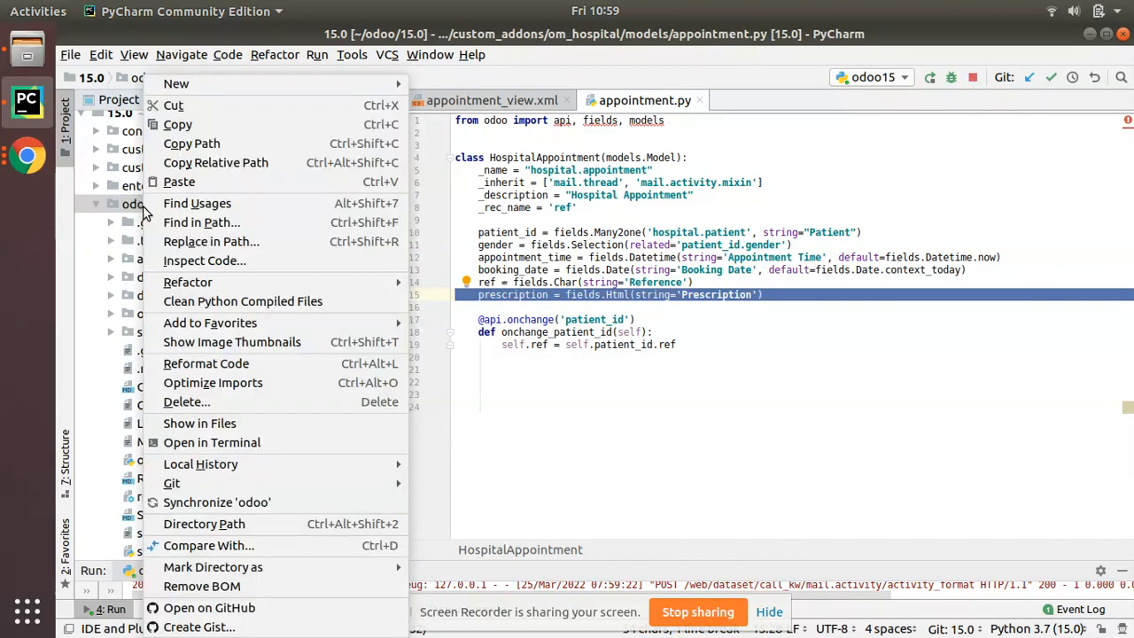
{"action": "left_click", "coordinate": [202, 224]}
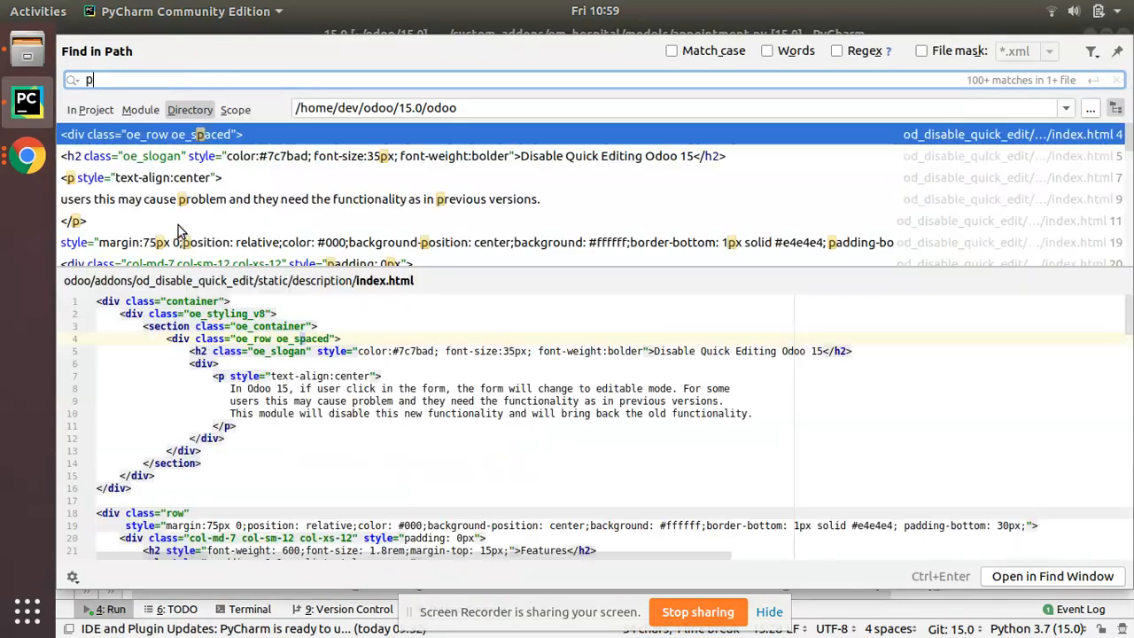
{"action": "type", "text": "riority = f"}
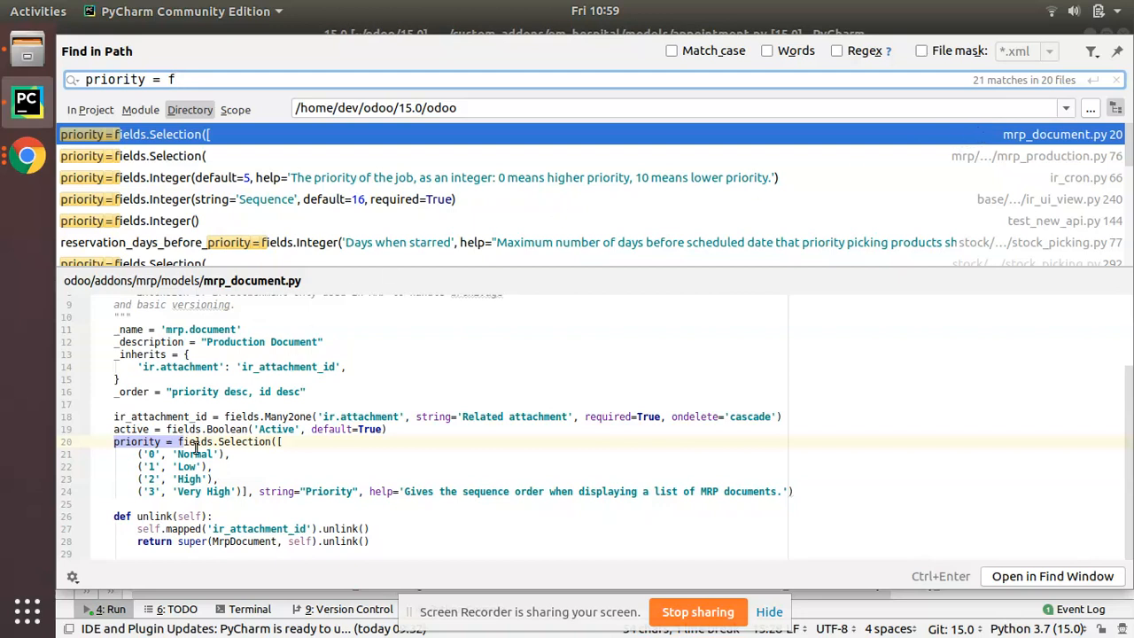
{"action": "left_click_drag", "start_coordinate": [113, 441], "coordinate": [213, 468]}
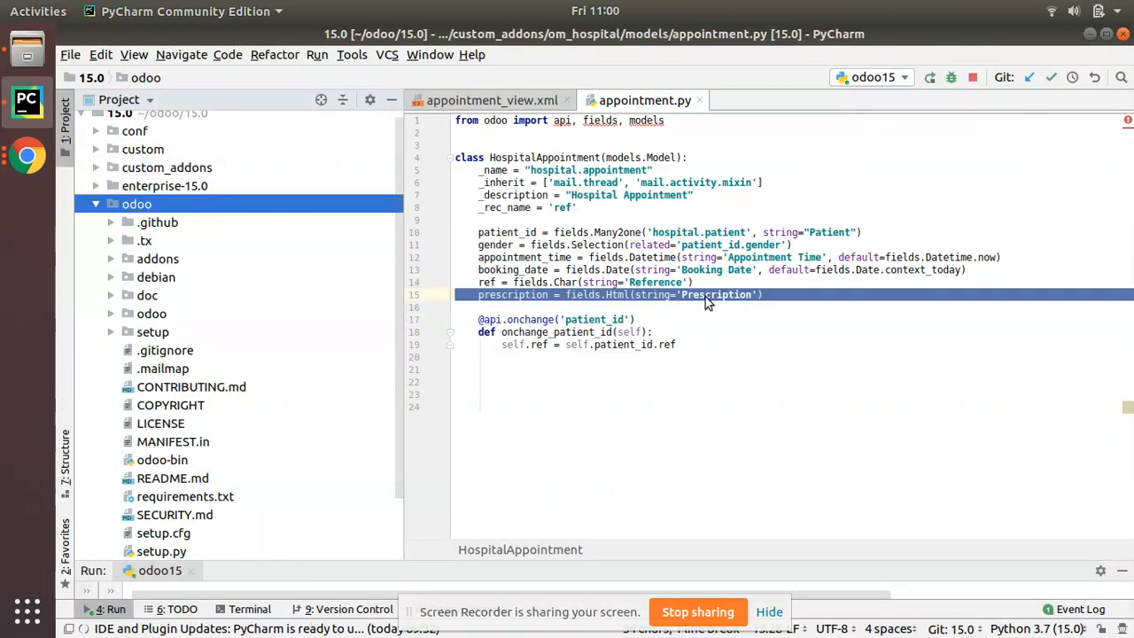
Insert the priority Selection field (Normal, Low, High, Very High) into appointment.py.
{"action": "key", "text": "enter"}
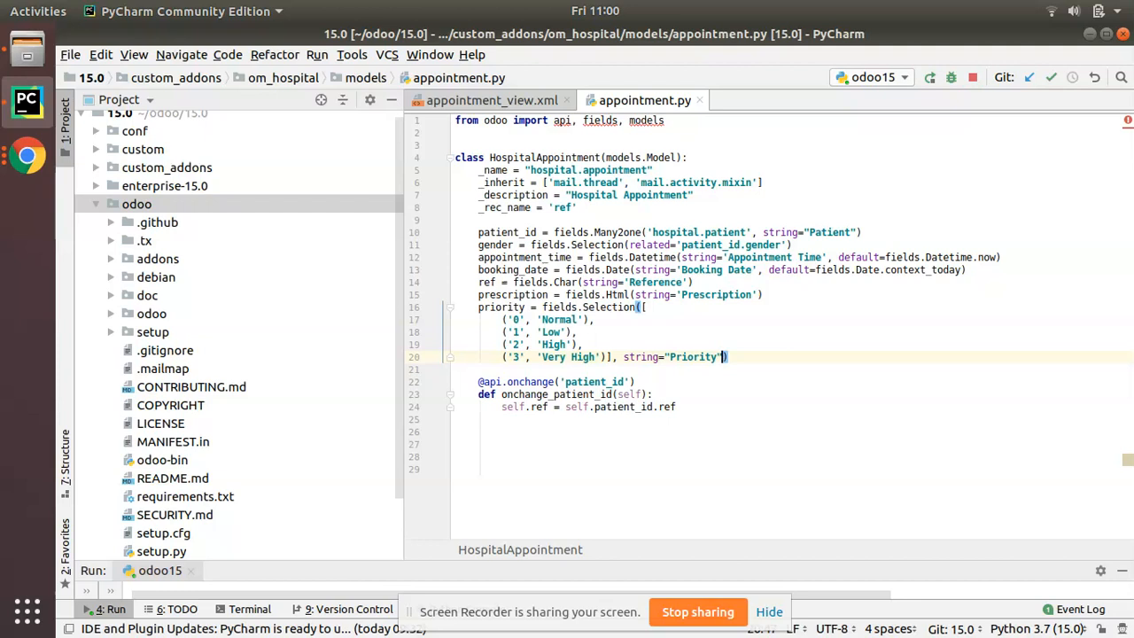
{"action": "mouse_move", "coordinate": [457, 328]}
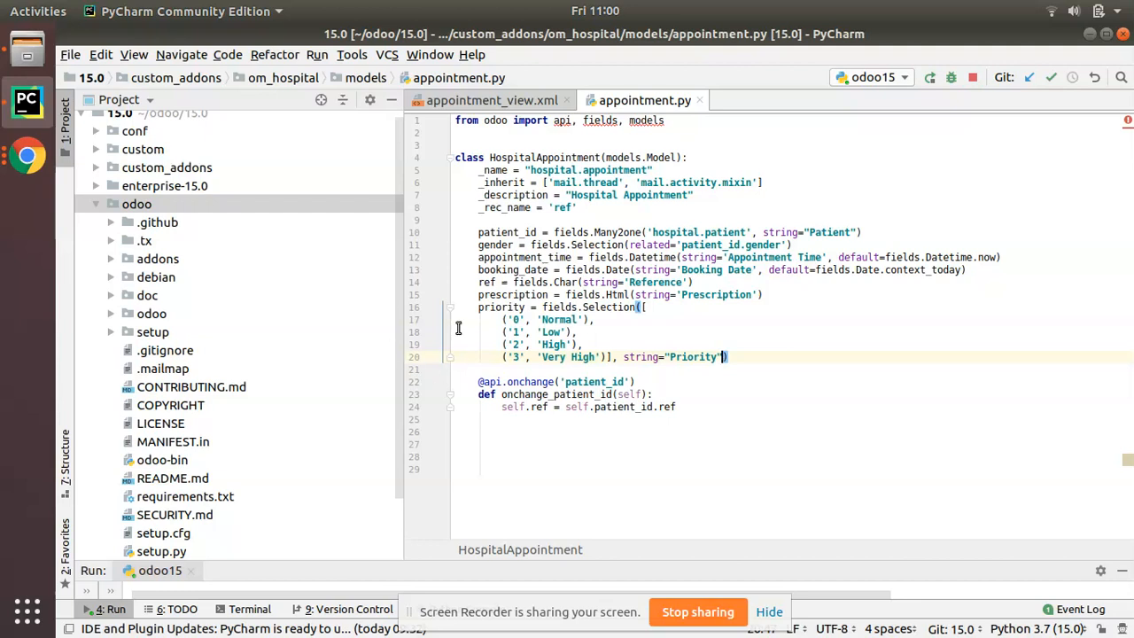
{"action": "mouse_move", "coordinate": [687, 383]}
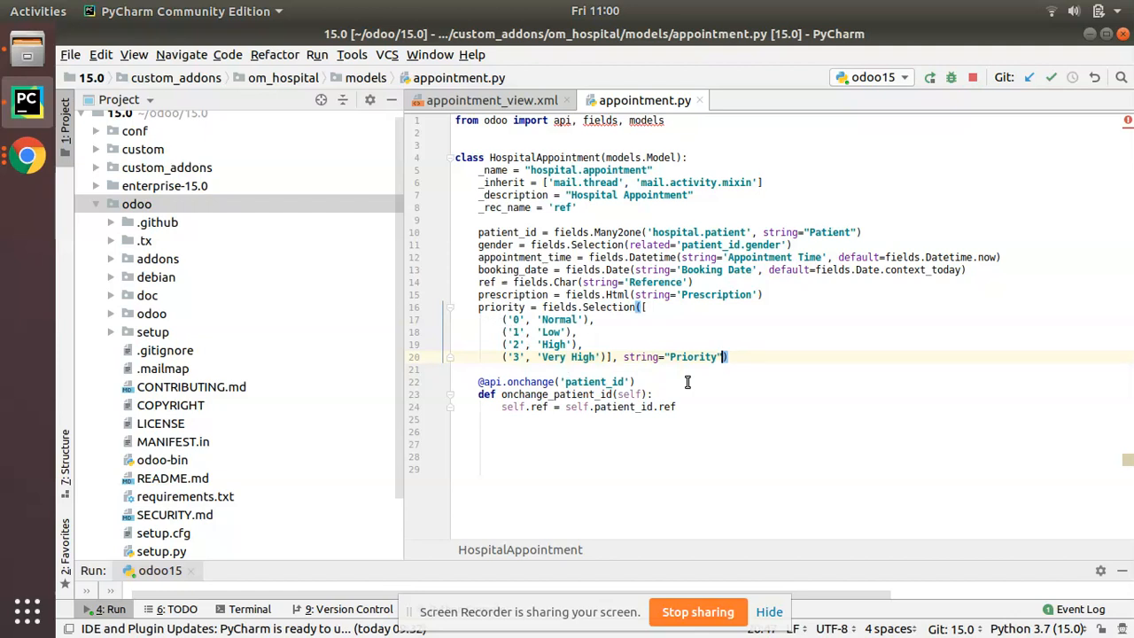
{"action": "right_click", "coordinate": [136, 204]}
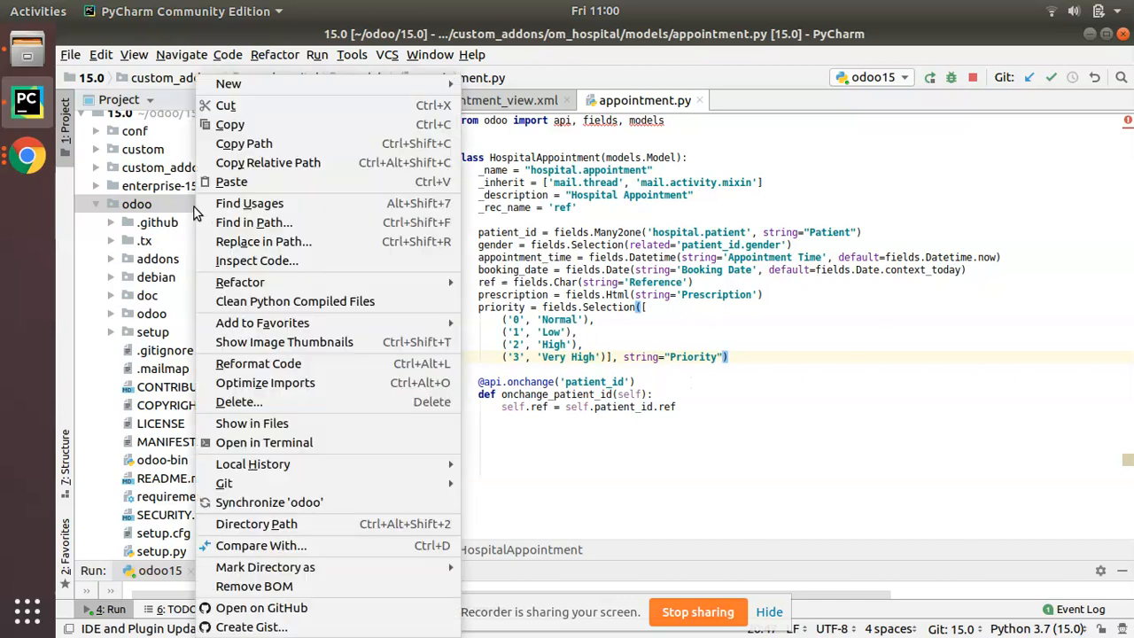
{"action": "left_click", "coordinate": [255, 224]}
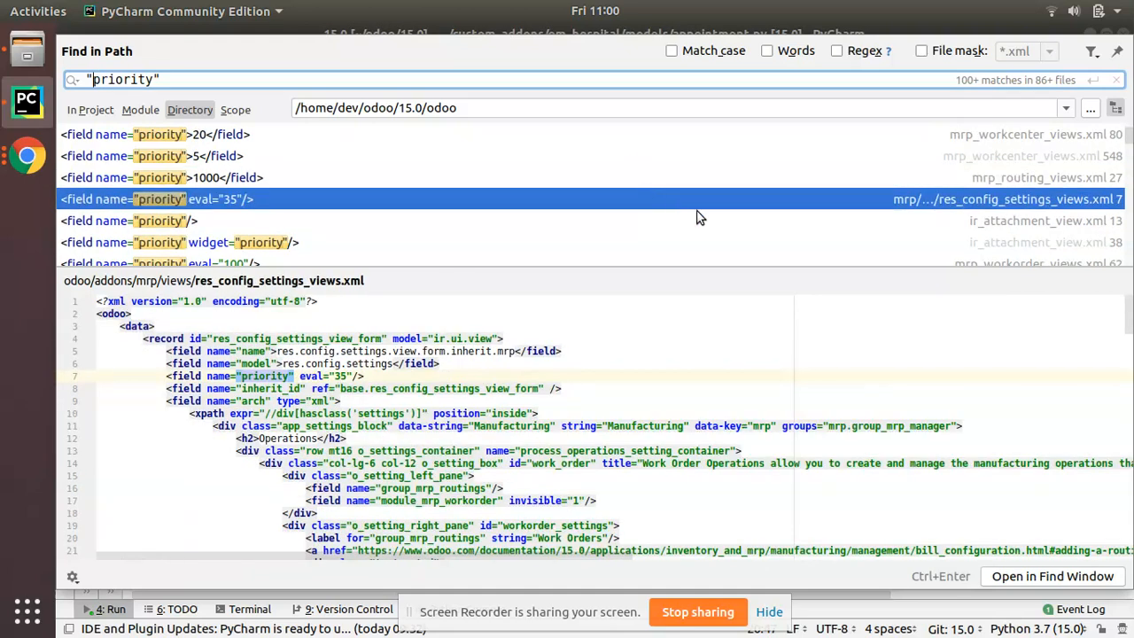
{"action": "left_click", "coordinate": [177, 135]}
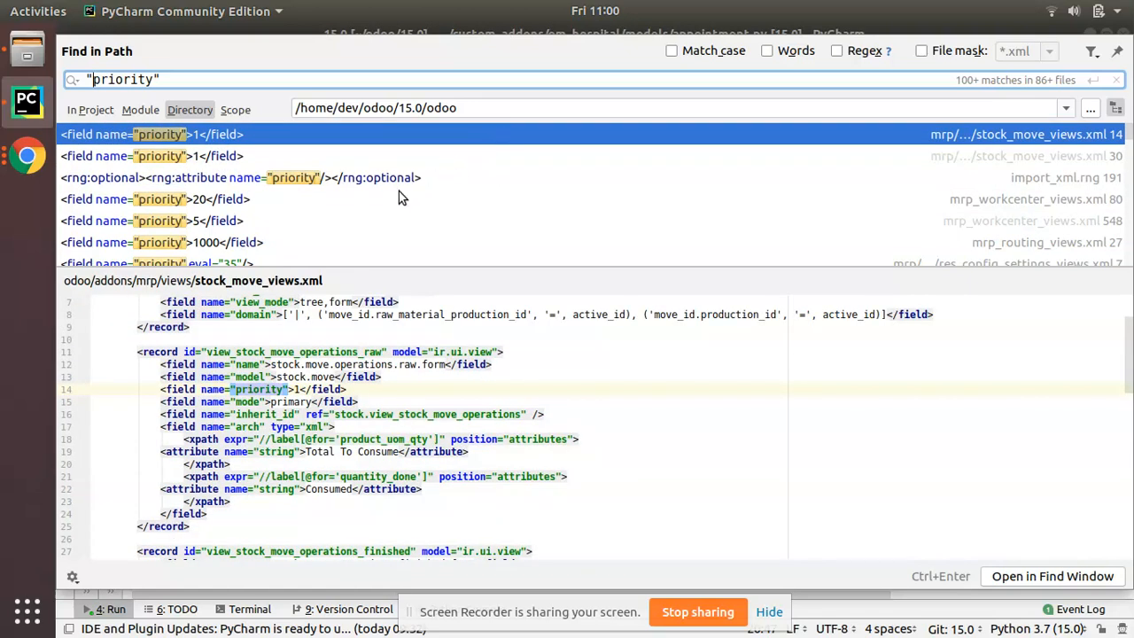
{"action": "left_click", "coordinate": [177, 199]}
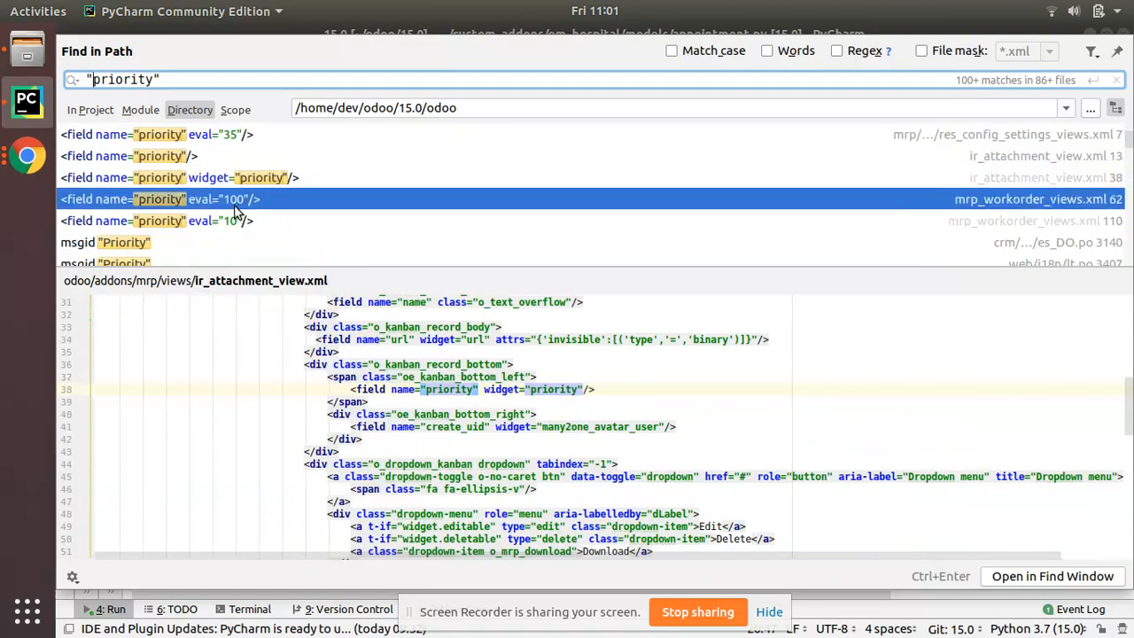
{"action": "left_click", "coordinate": [922, 49]}
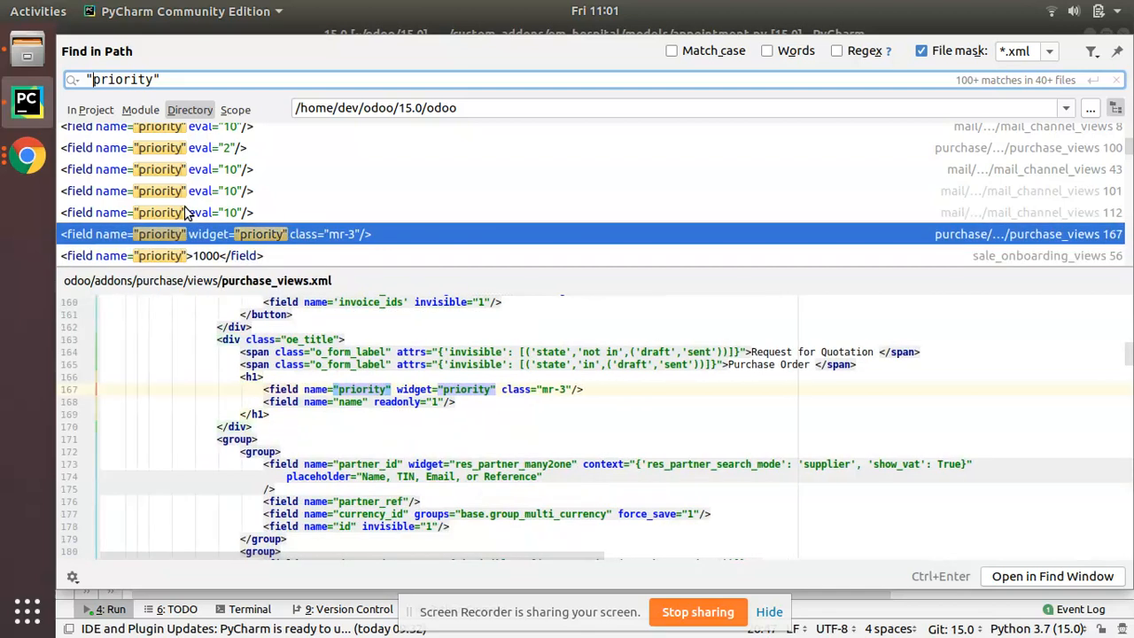
{"action": "mouse_move", "coordinate": [209, 343]}
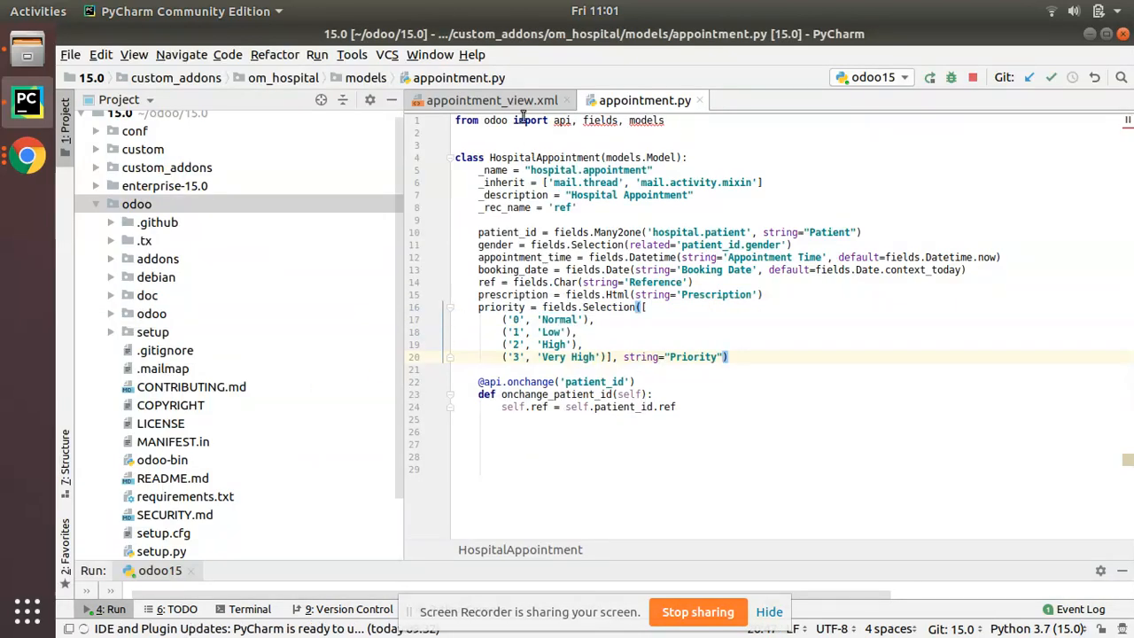
Add the priority widget field inside the form's title heading in appointment_view.xml and restart Odoo.
{"action": "left_click", "coordinate": [493, 100]}
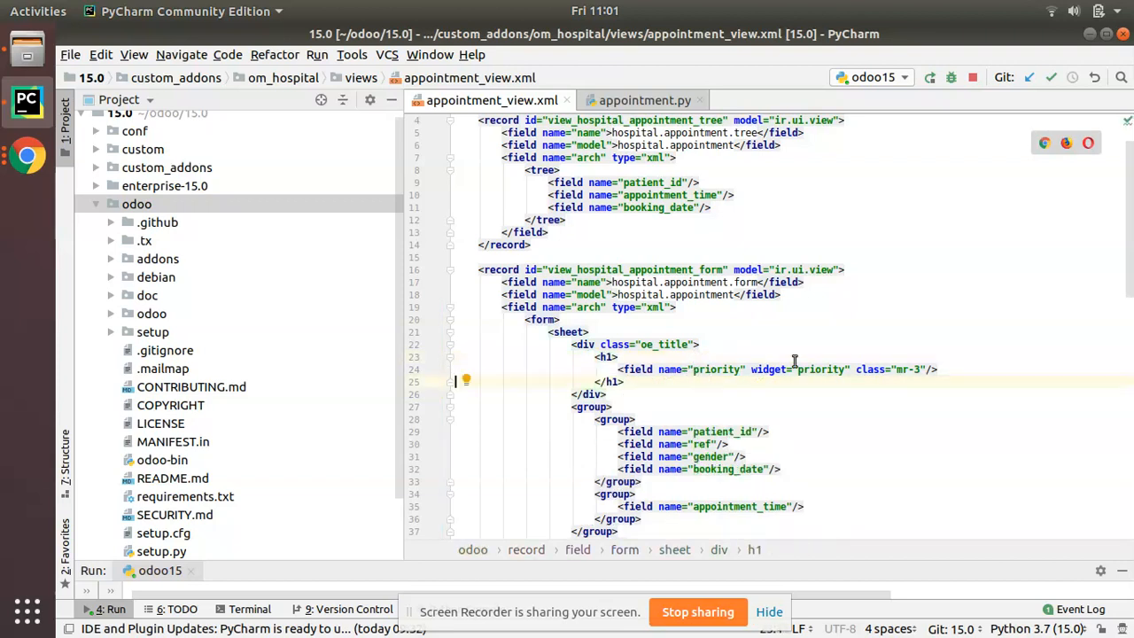
{"action": "mouse_move", "coordinate": [486, 305]}
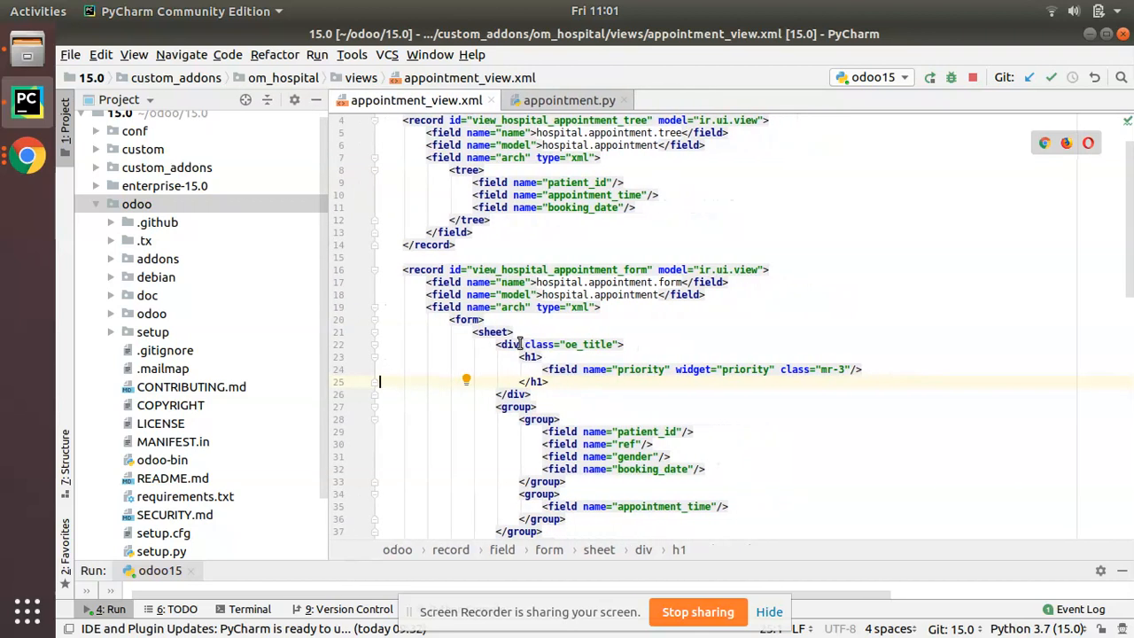
{"action": "left_click_drag", "start_coordinate": [521, 344], "coordinate": [564, 383]}
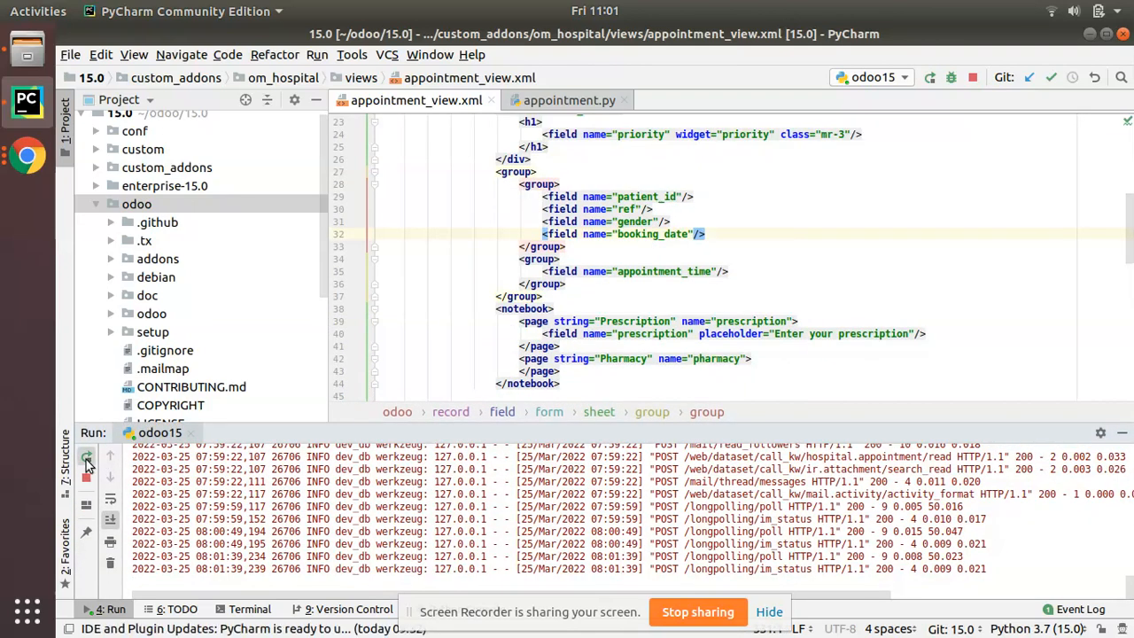
{"action": "left_click", "coordinate": [569, 99]}
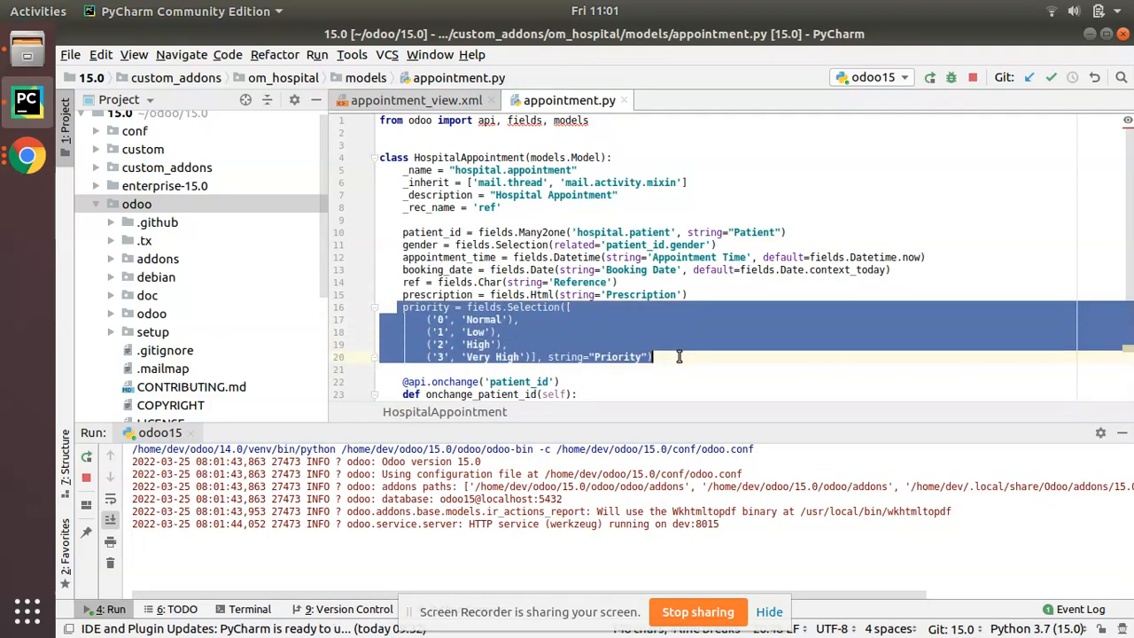
{"action": "left_click", "coordinate": [416, 99]}
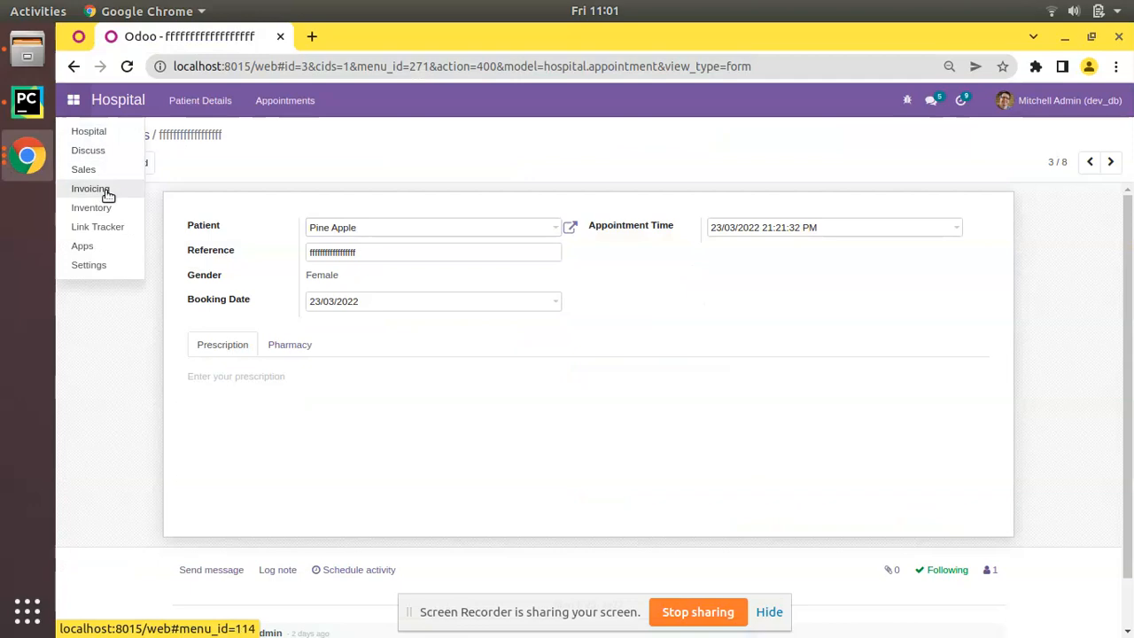
Upgrade the Hospital Management module and reopen the appointments list.
{"action": "left_click", "coordinate": [82, 244]}
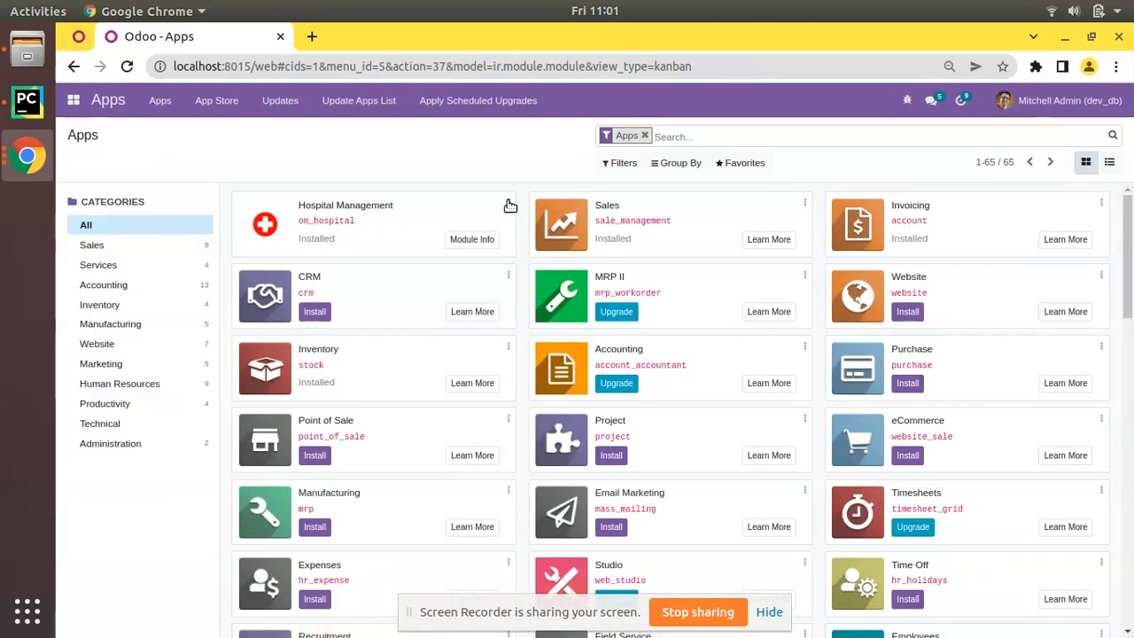
{"action": "left_click", "coordinate": [472, 240]}
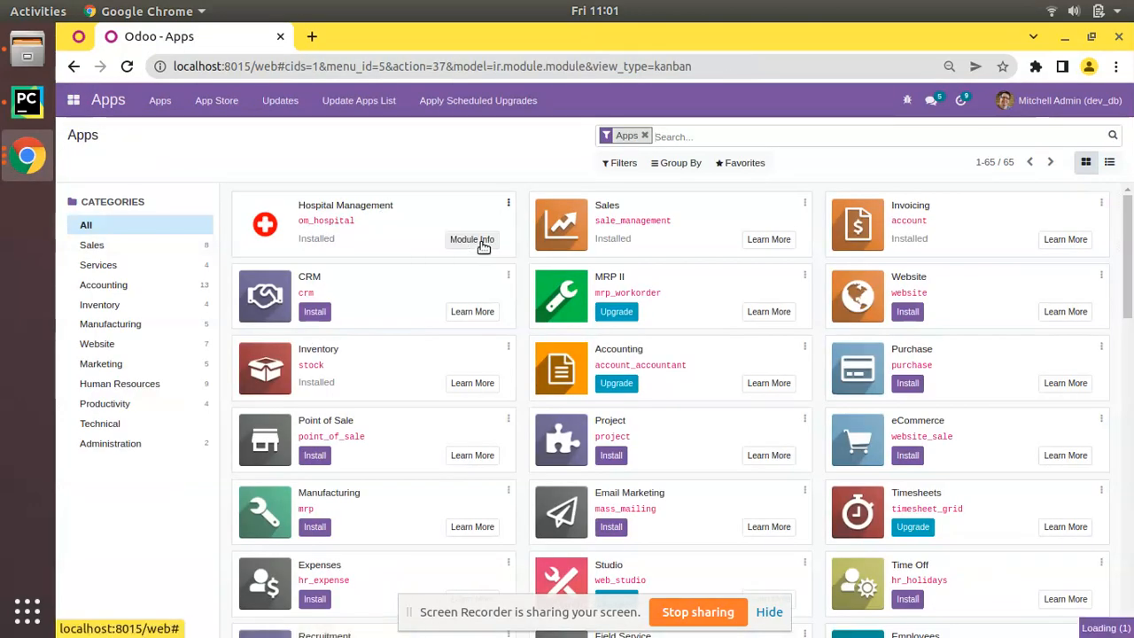
{"action": "left_click", "coordinate": [472, 239]}
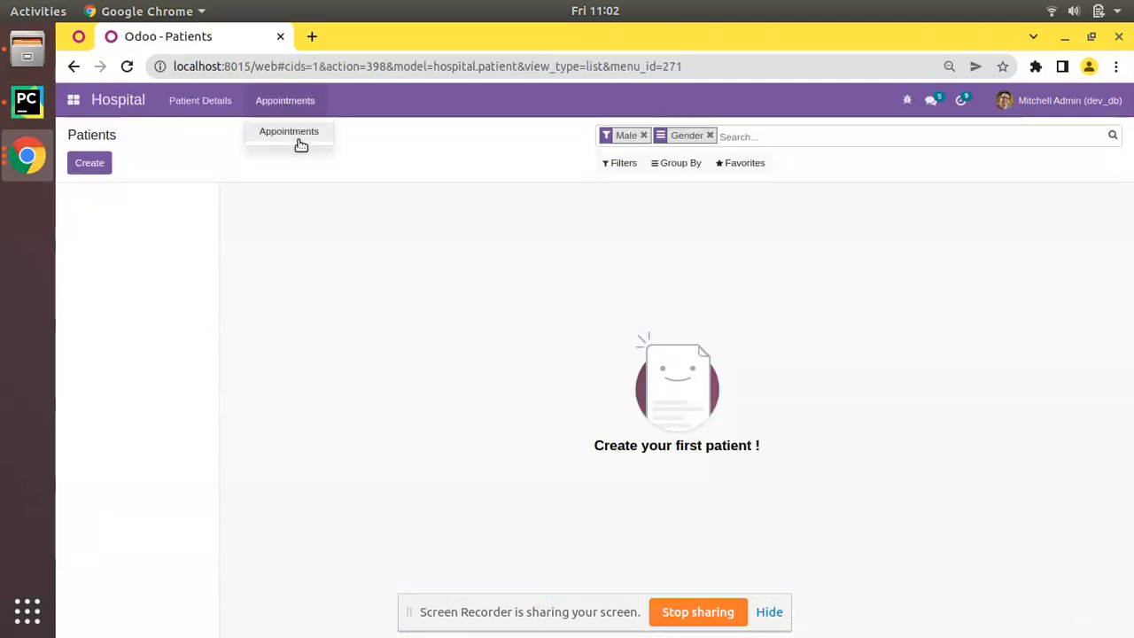
{"action": "left_click", "coordinate": [288, 132]}
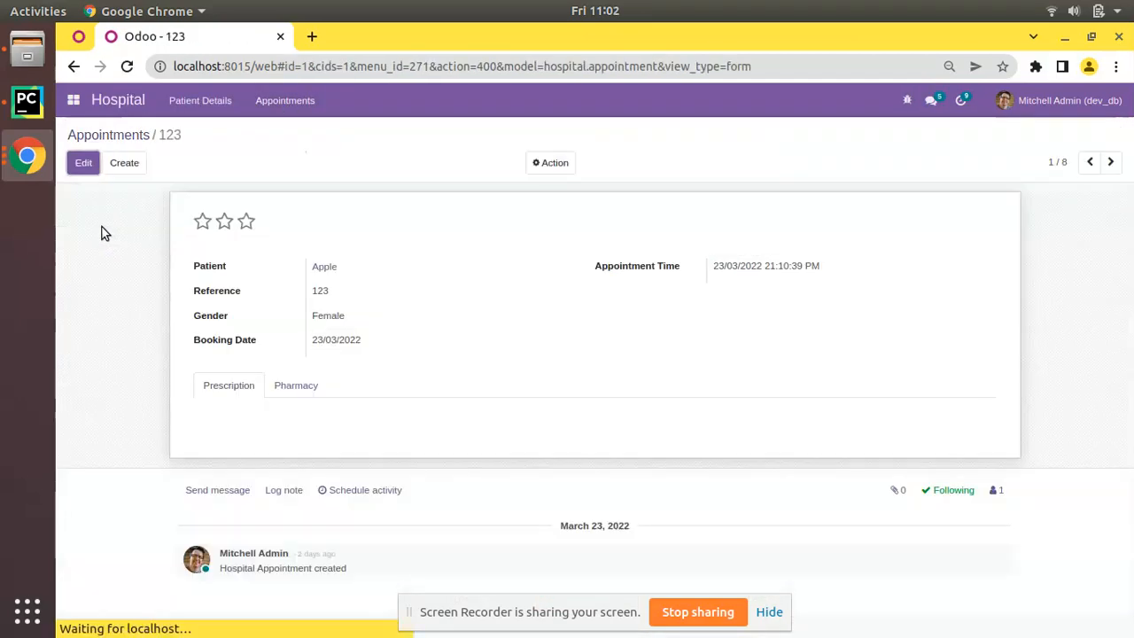
Try the star widget: clear, one and three stars on appointment 123, then three stars on the next record.
{"action": "left_click", "coordinate": [244, 221]}
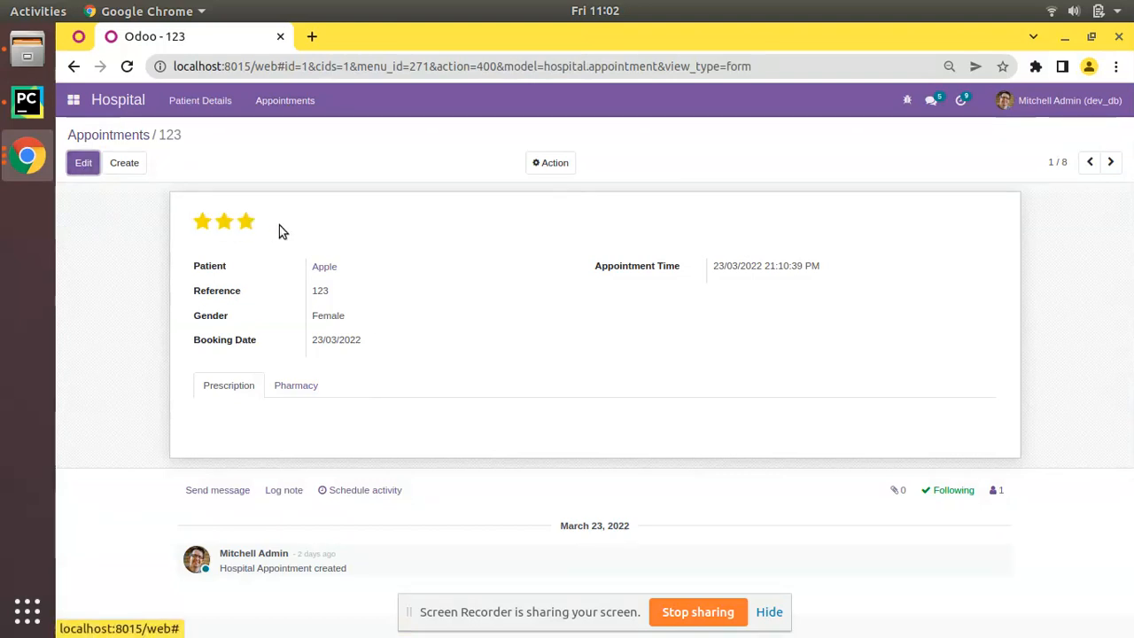
{"action": "left_click", "coordinate": [202, 222]}
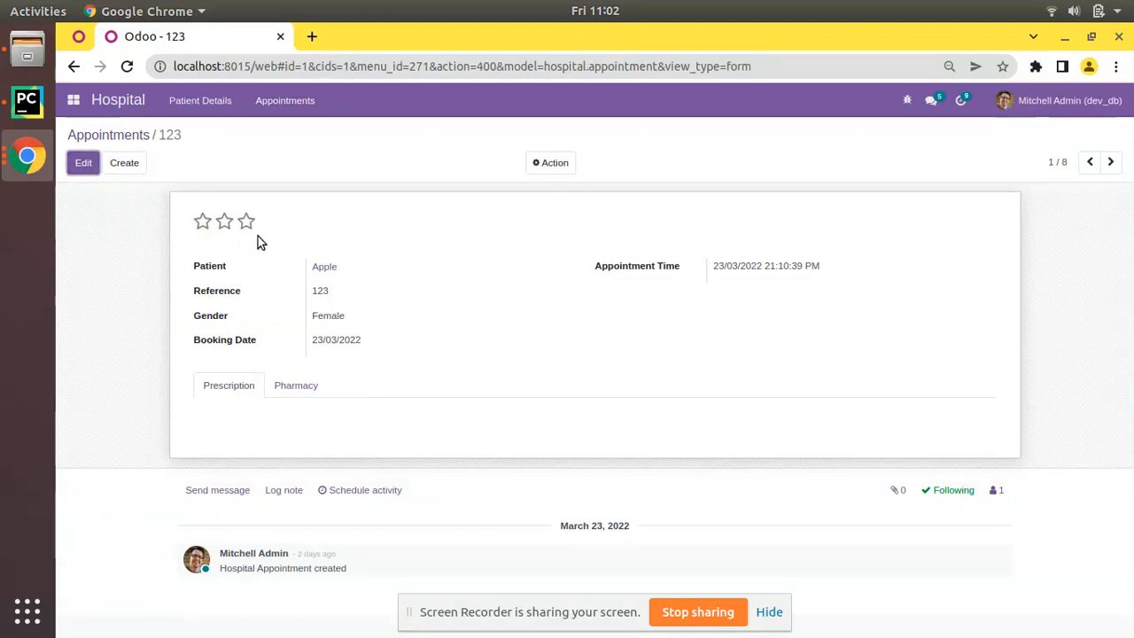
{"action": "left_click", "coordinate": [202, 222]}
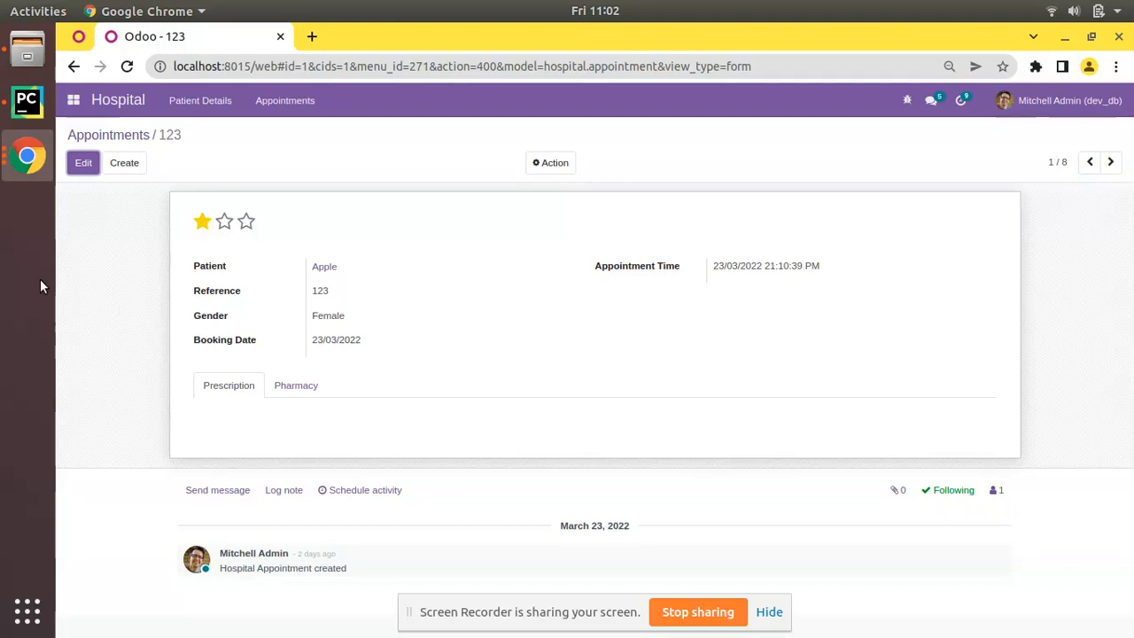
{"action": "left_click", "coordinate": [245, 222]}
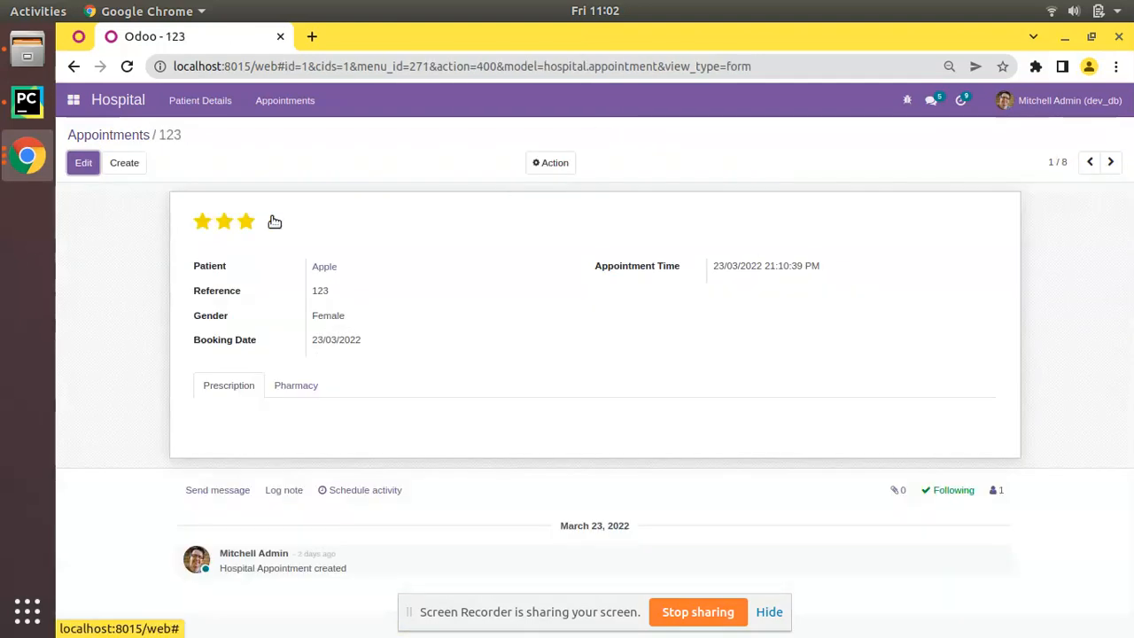
{"action": "left_click", "coordinate": [1109, 161]}
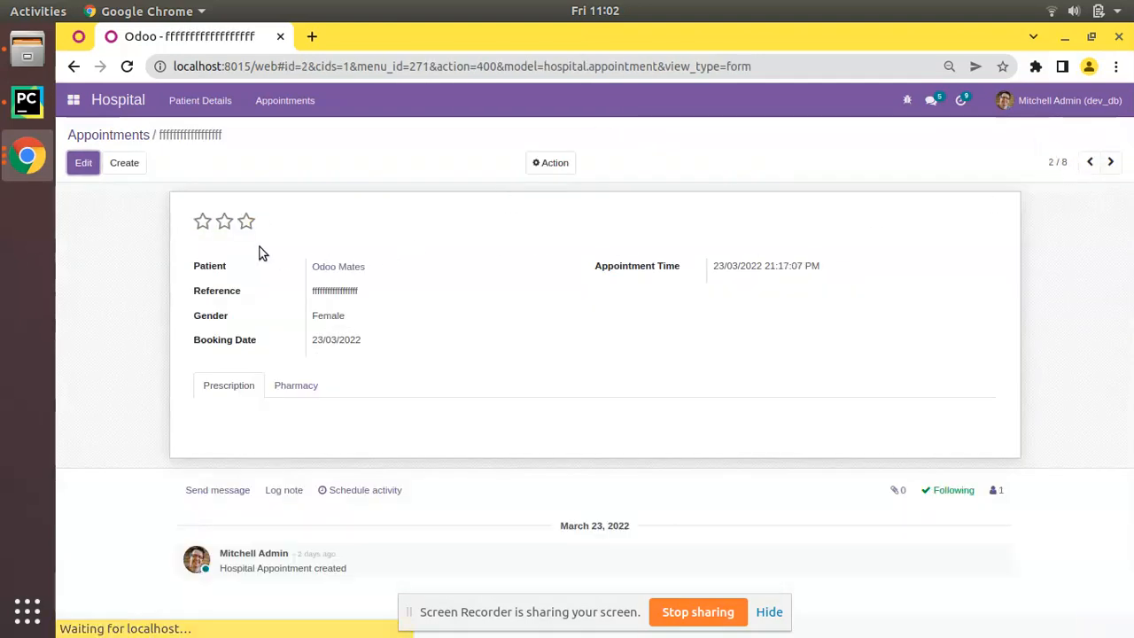
{"action": "left_click", "coordinate": [244, 221]}
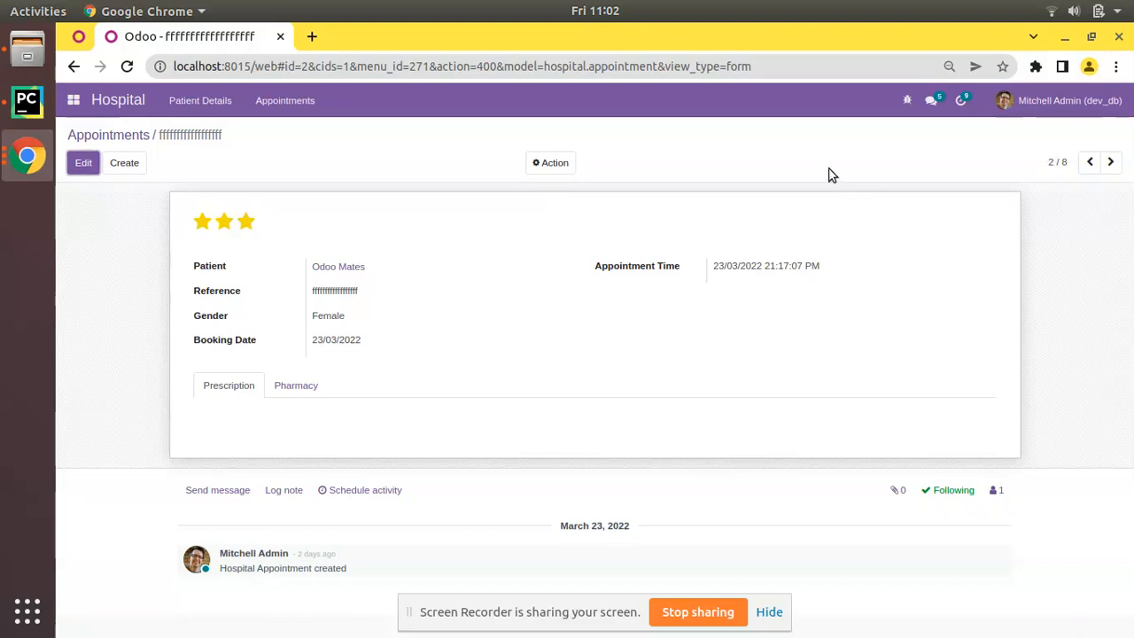
Browse between appointment 123 and its neighbour, then start editing appointment 123.
{"action": "left_click", "coordinate": [108, 135]}
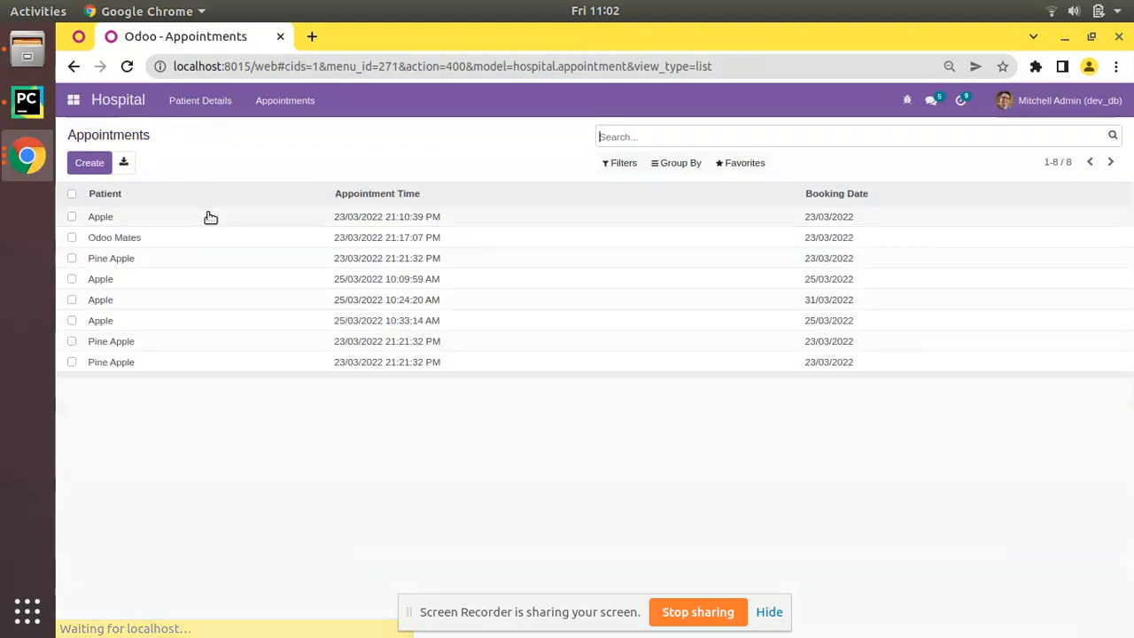
{"action": "left_click", "coordinate": [100, 216]}
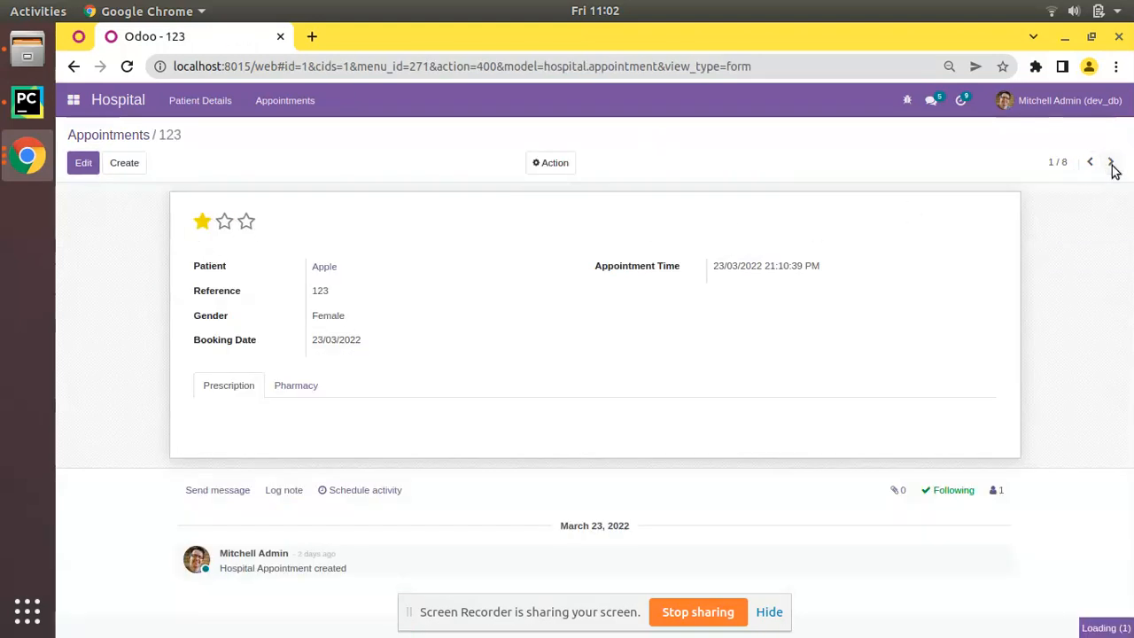
{"action": "left_click", "coordinate": [1112, 163]}
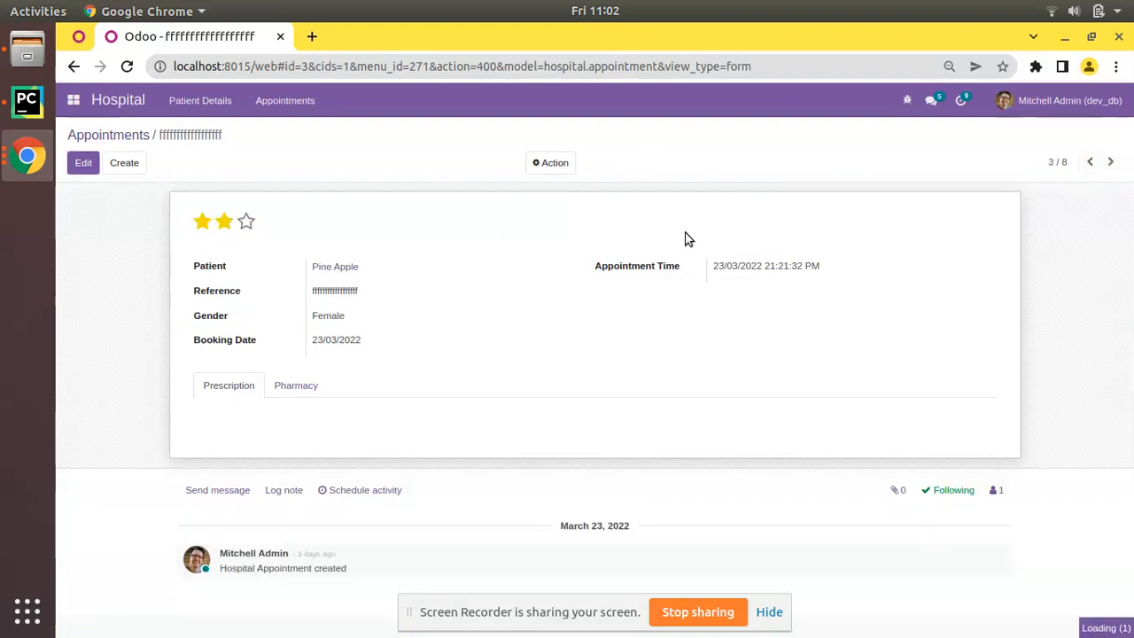
{"action": "left_click", "coordinate": [1111, 161]}
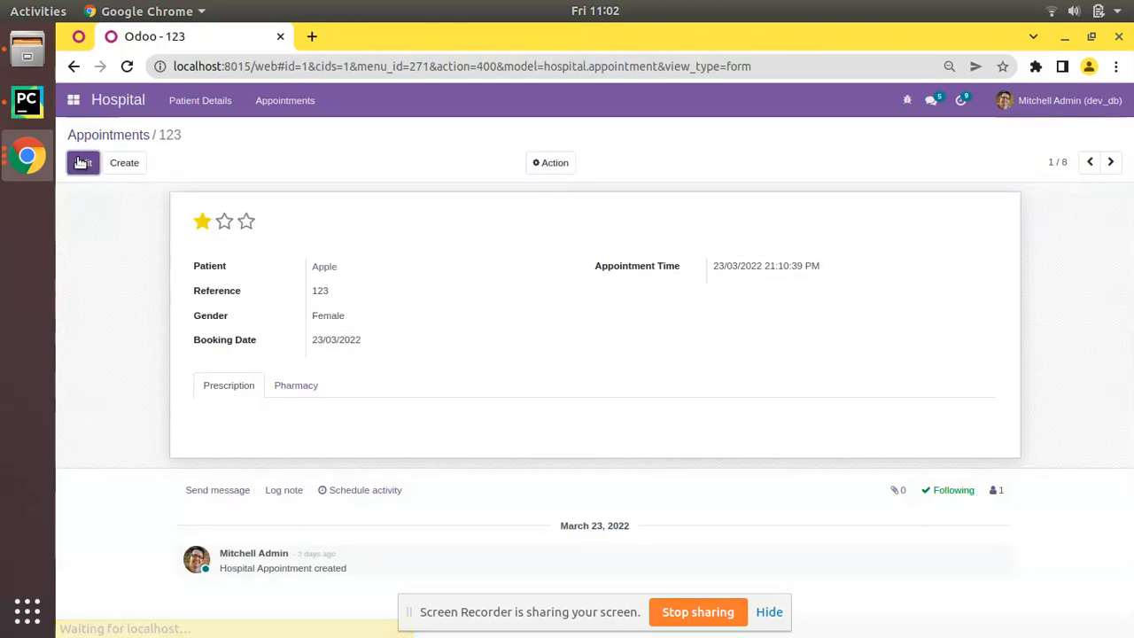
{"action": "left_click", "coordinate": [83, 163]}
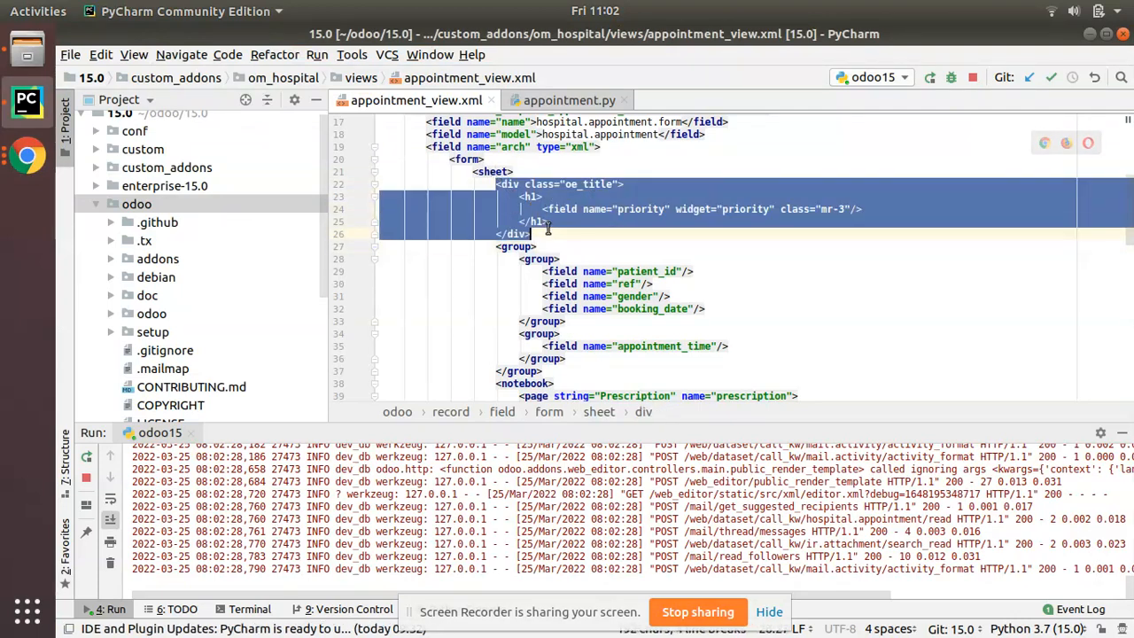
{"action": "left_click", "coordinate": [29, 156]}
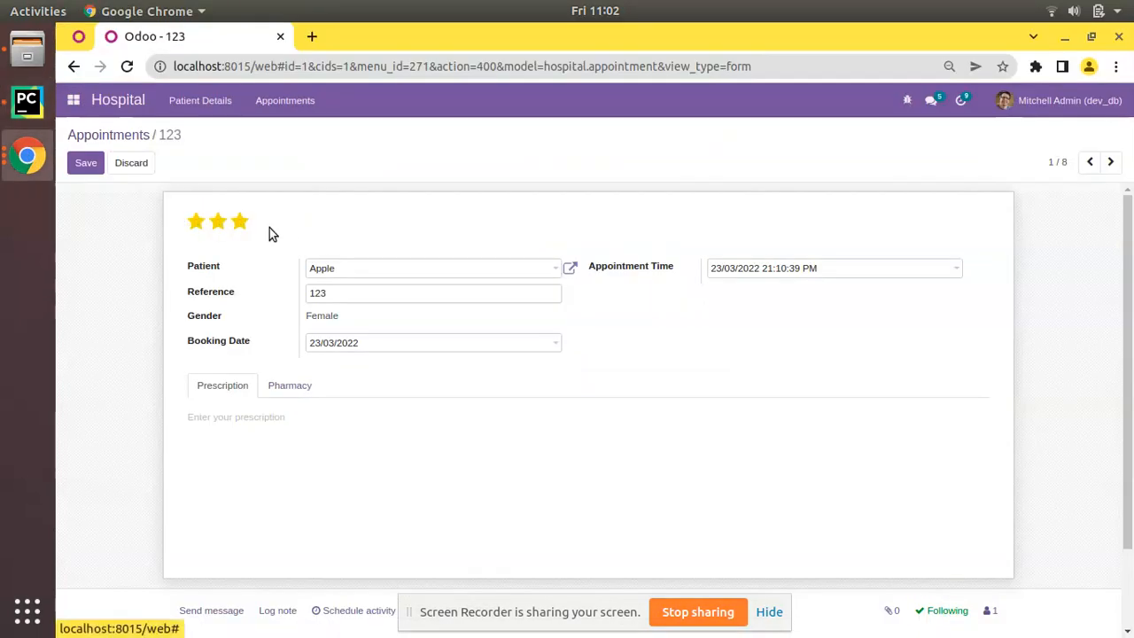
Lower appointment 123's priority to one star.
{"action": "left_click", "coordinate": [195, 221]}
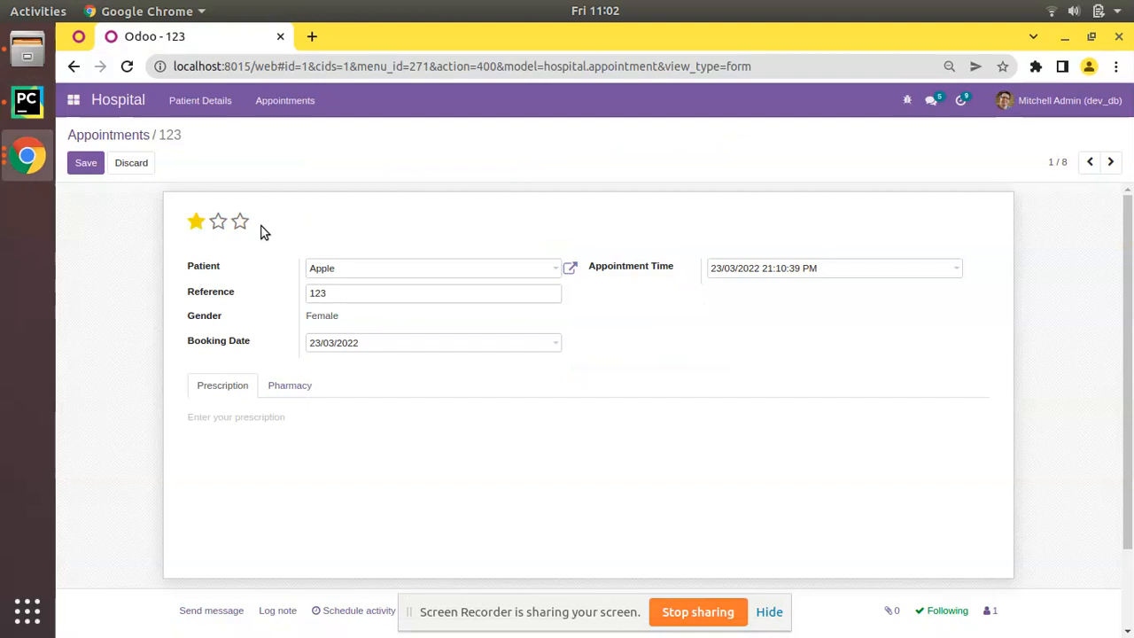
{"action": "mouse_move", "coordinate": [53, 123]}
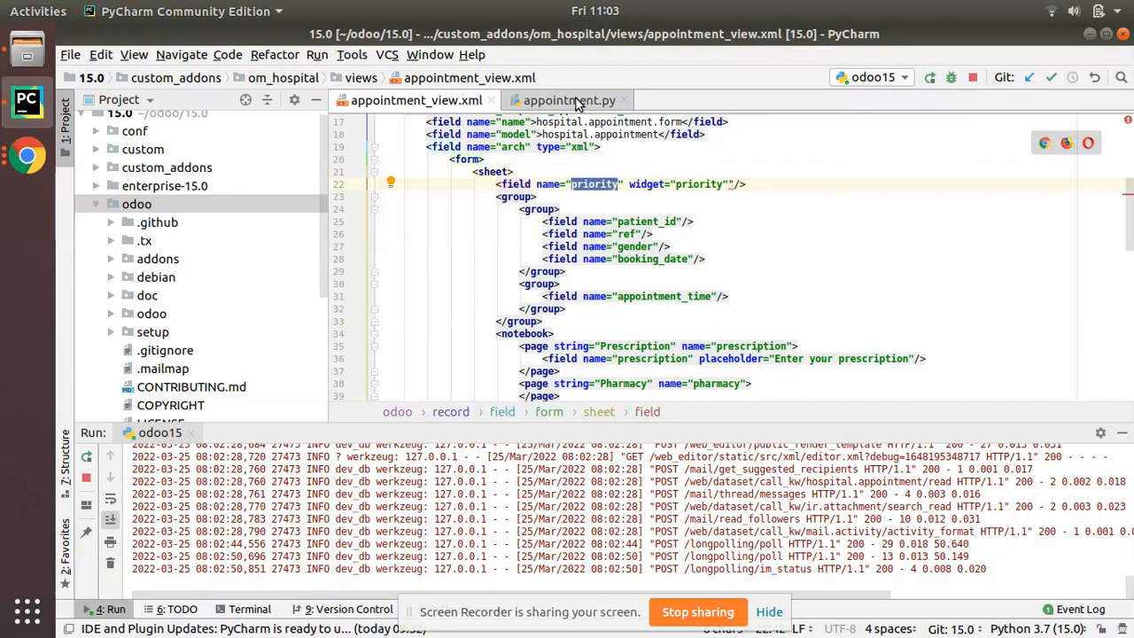
View the priority Selection field in appointment.py and return to the view XML.
{"action": "left_click", "coordinate": [569, 99]}
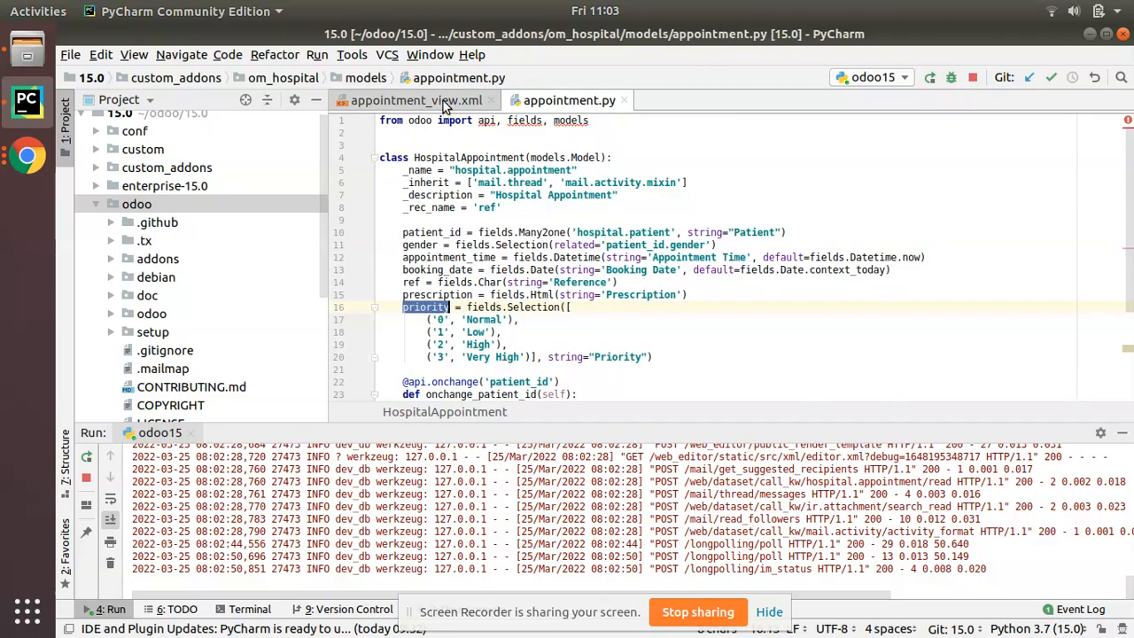
{"action": "left_click", "coordinate": [415, 99]}
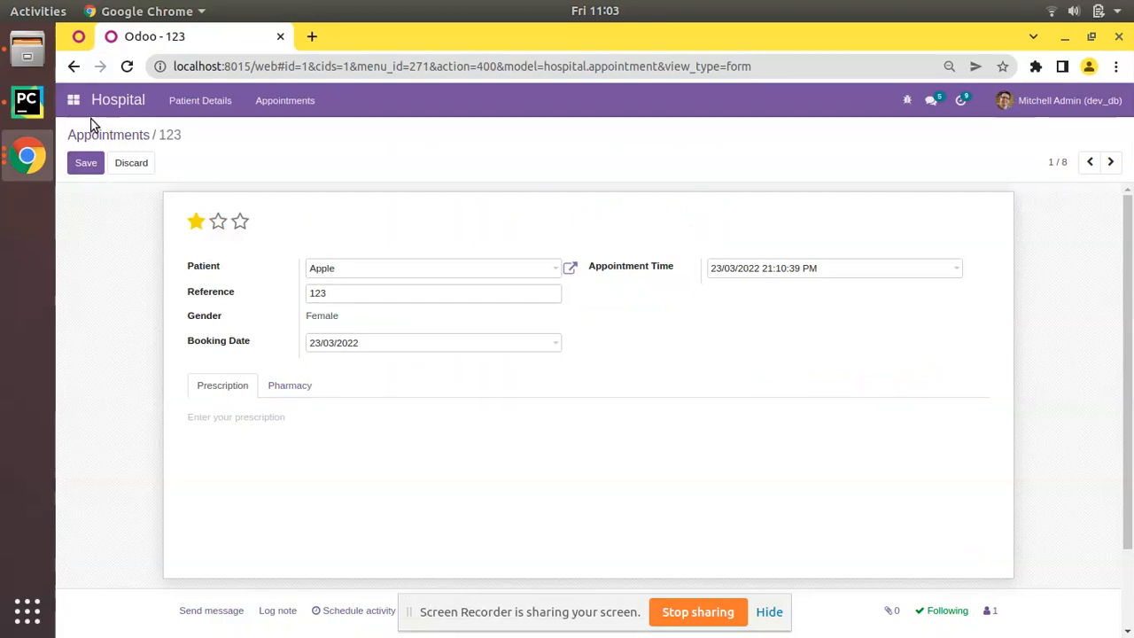
{"action": "mouse_move", "coordinate": [75, 100]}
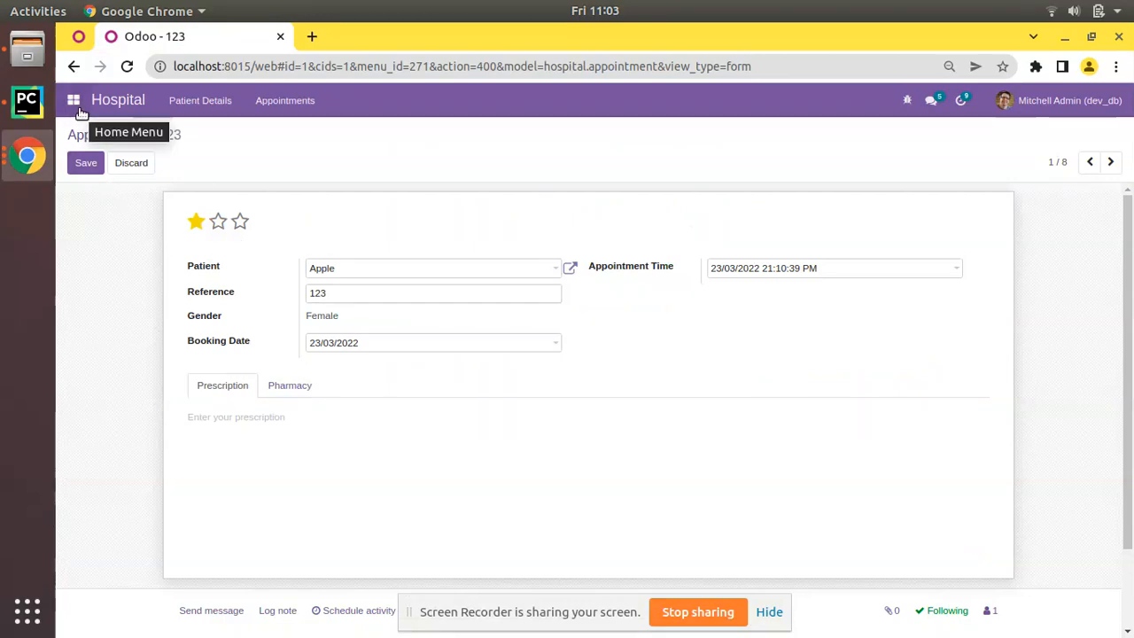
Reopen Hospital > Appointments and leave edit mode on appointment 123.
{"action": "left_click", "coordinate": [75, 99]}
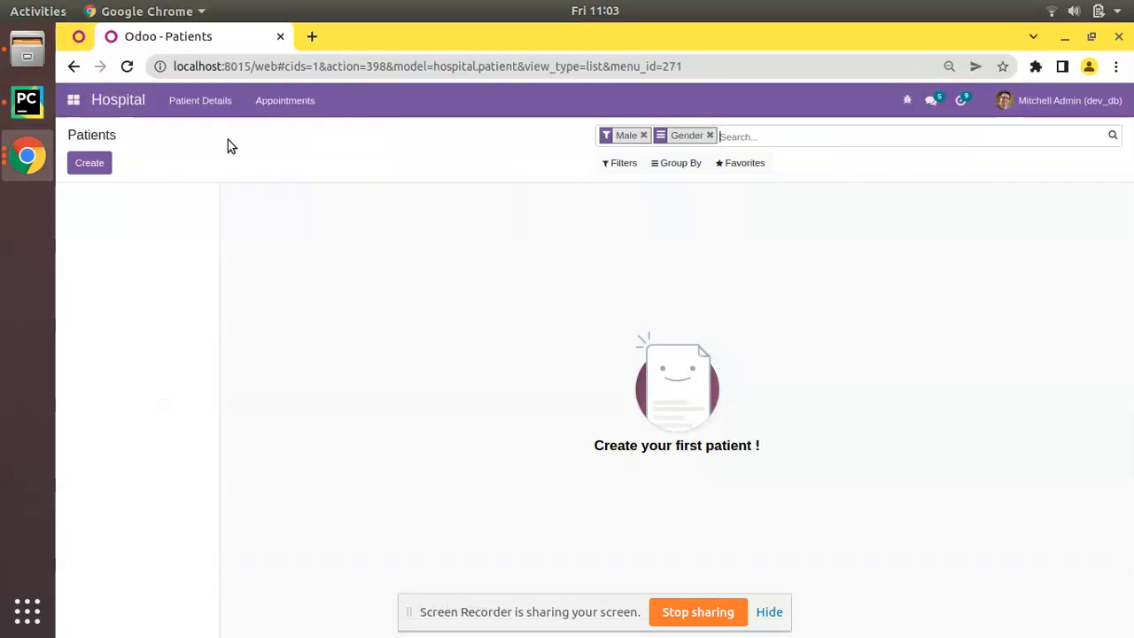
{"action": "left_click", "coordinate": [284, 100]}
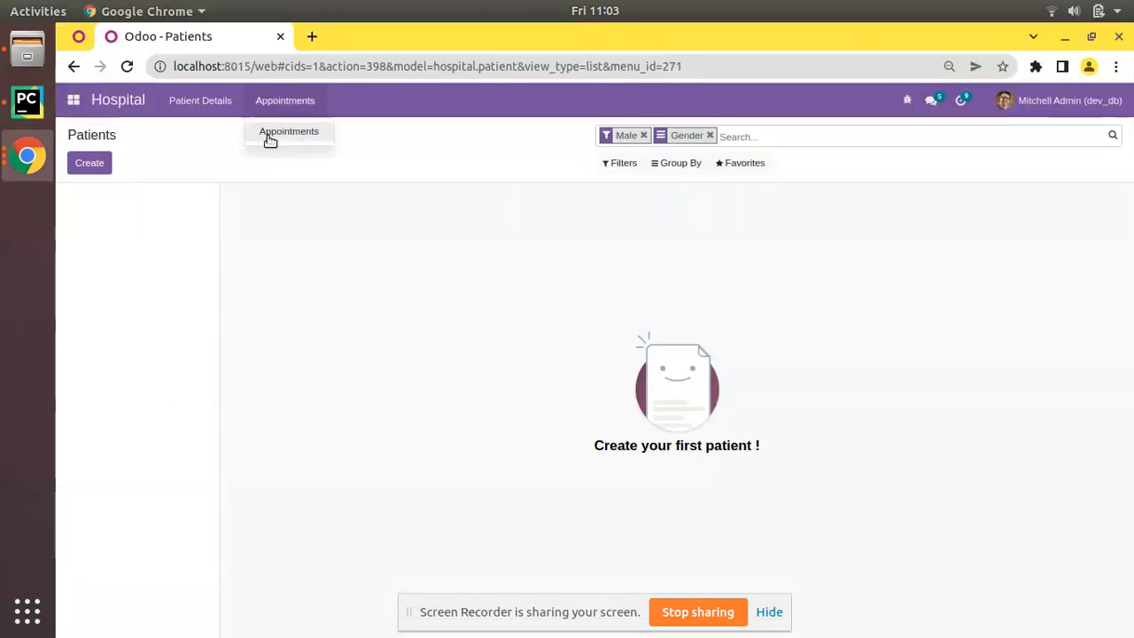
{"action": "left_click", "coordinate": [287, 131]}
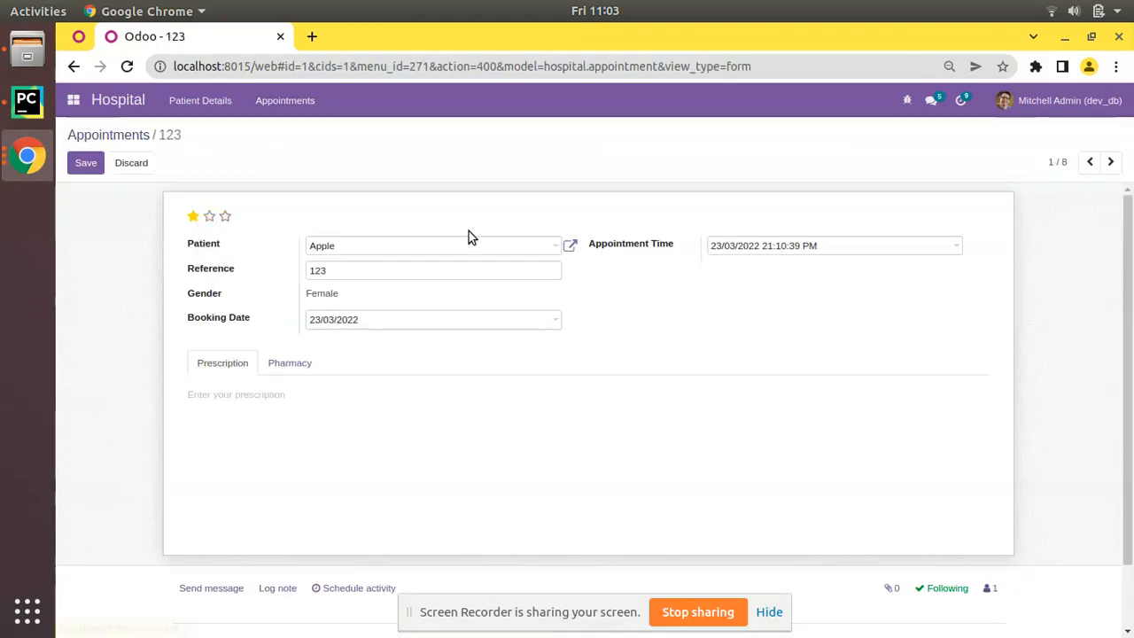
{"action": "left_click", "coordinate": [85, 163]}
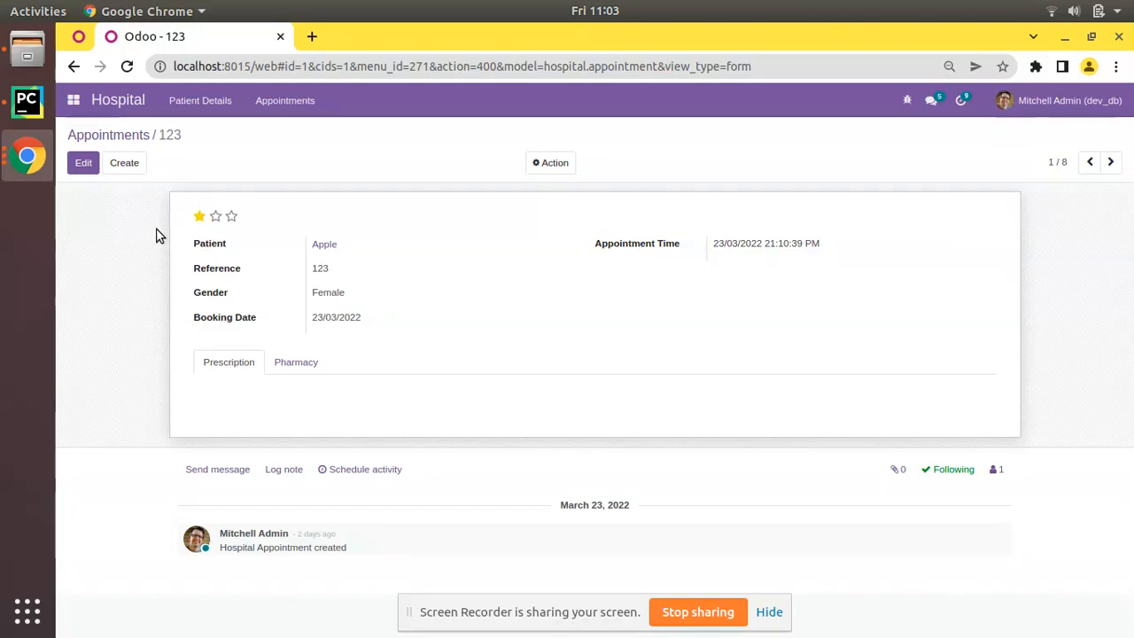
{"action": "mouse_move", "coordinate": [26, 156]}
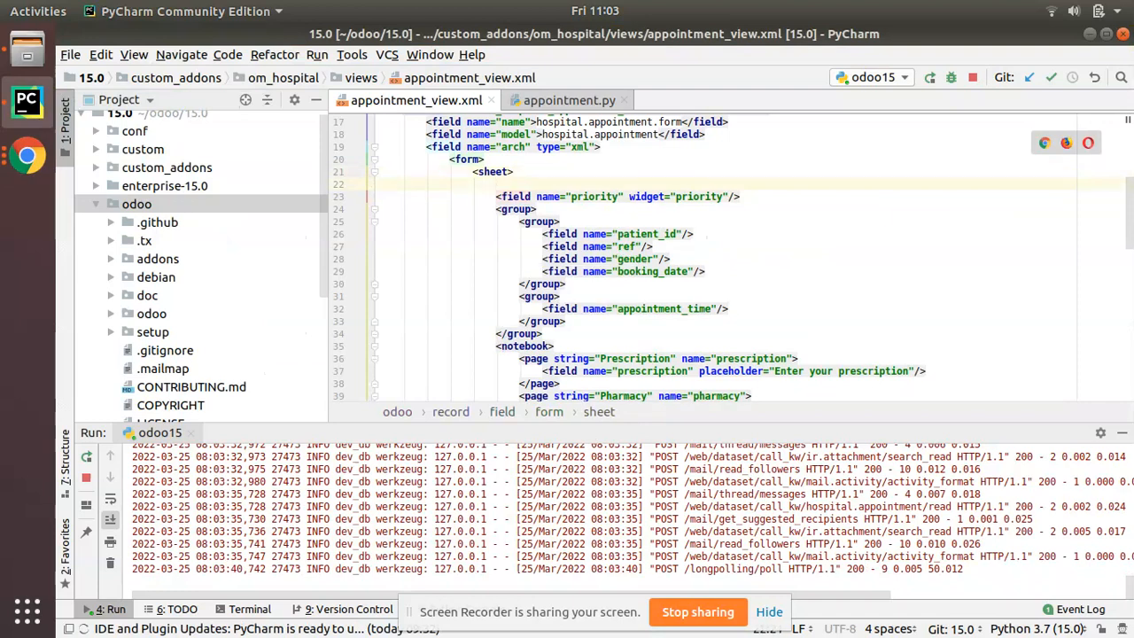
Wrap the priority widget field in a div and h1 heading in the form XML and switch to the browser.
{"action": "type", "text": "<div>"}
{"action": "type", "text": "<h1>"}
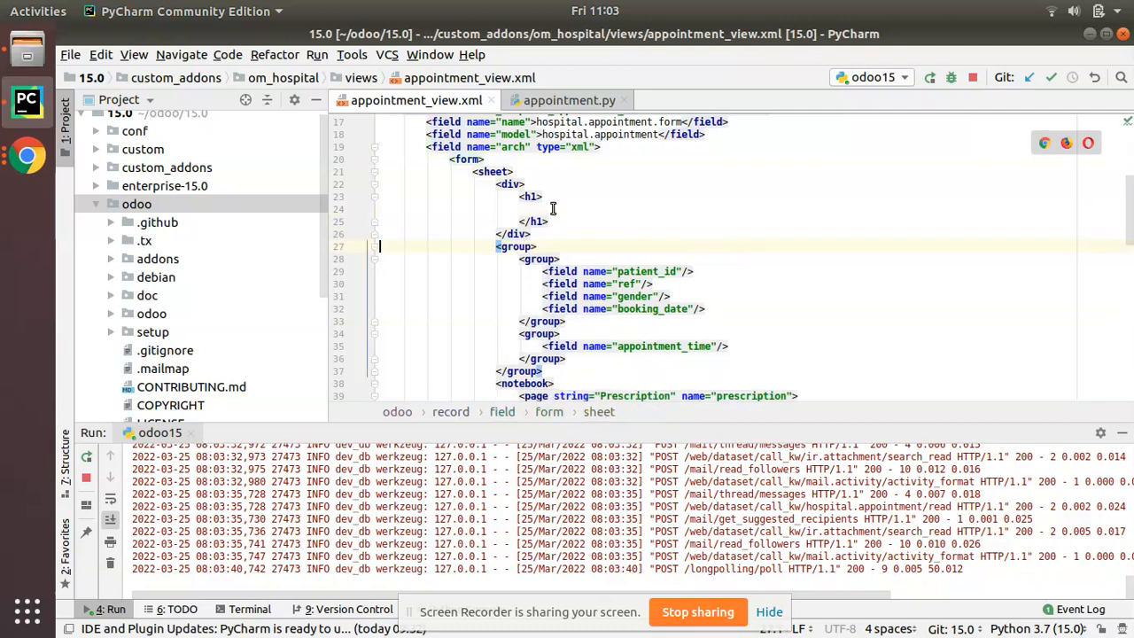
{"action": "type", "text": "<field name=\"priority\" widget=\"priority\"/>"}
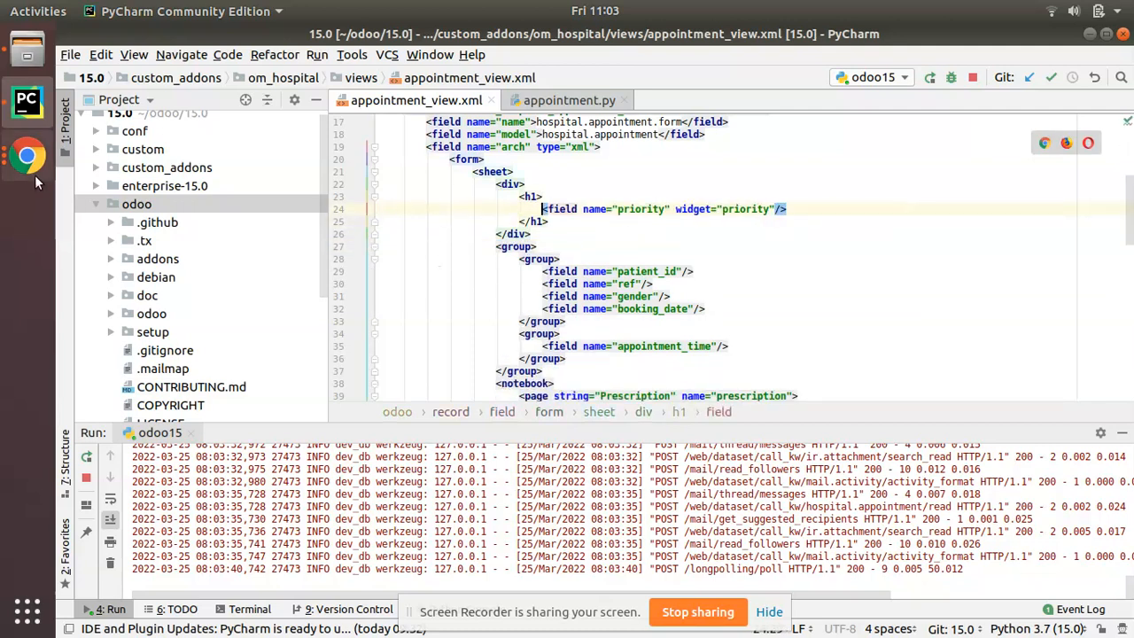
{"action": "left_click", "coordinate": [26, 156]}
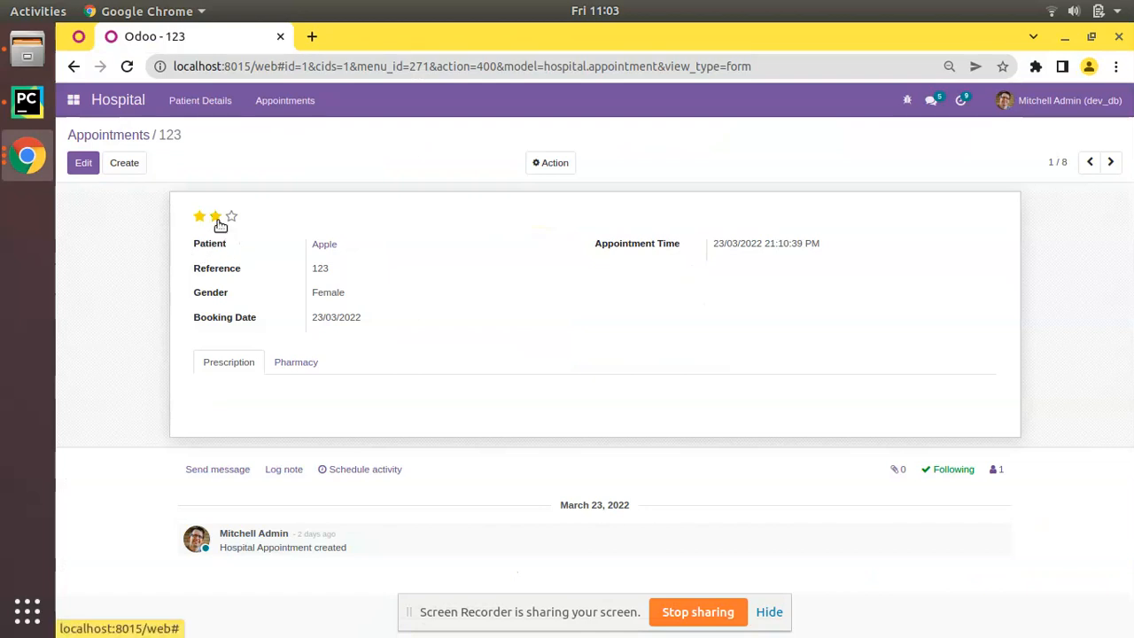
Duplicate and reload the appointment 123 tab, then bring PyCharm to the front.
{"action": "left_click", "coordinate": [199, 217]}
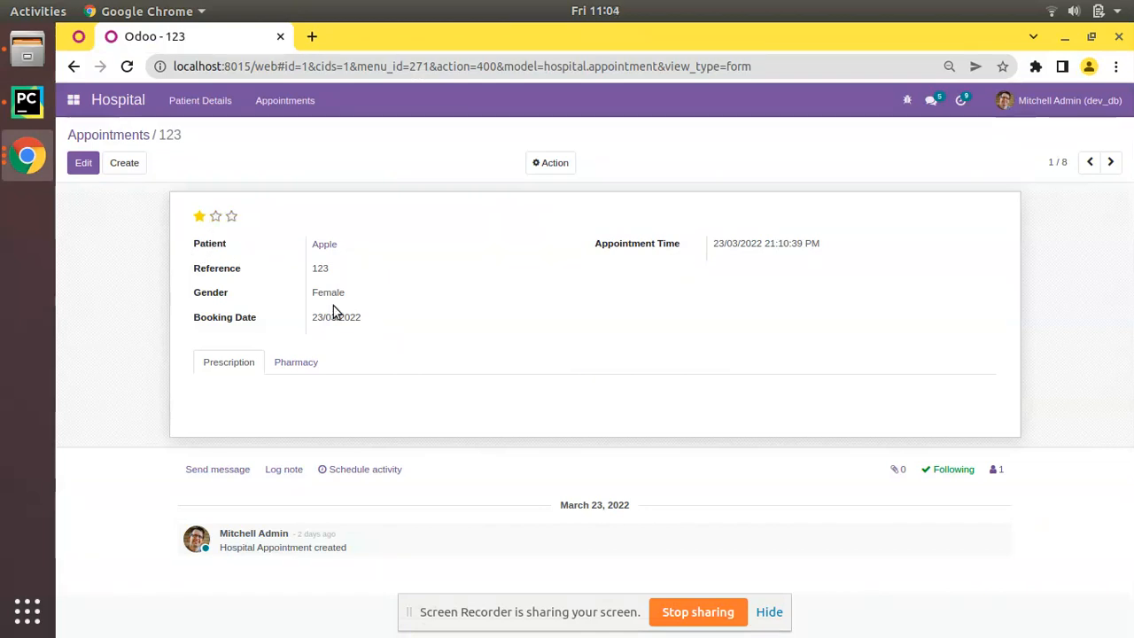
{"action": "right_click", "coordinate": [154, 35]}
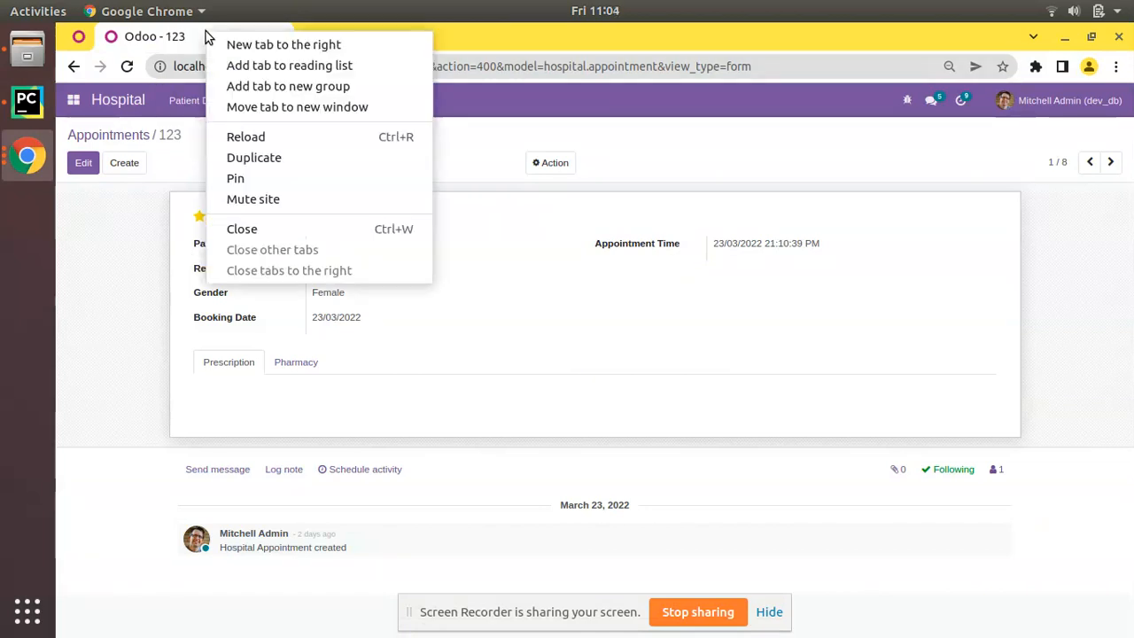
{"action": "left_click", "coordinate": [284, 45]}
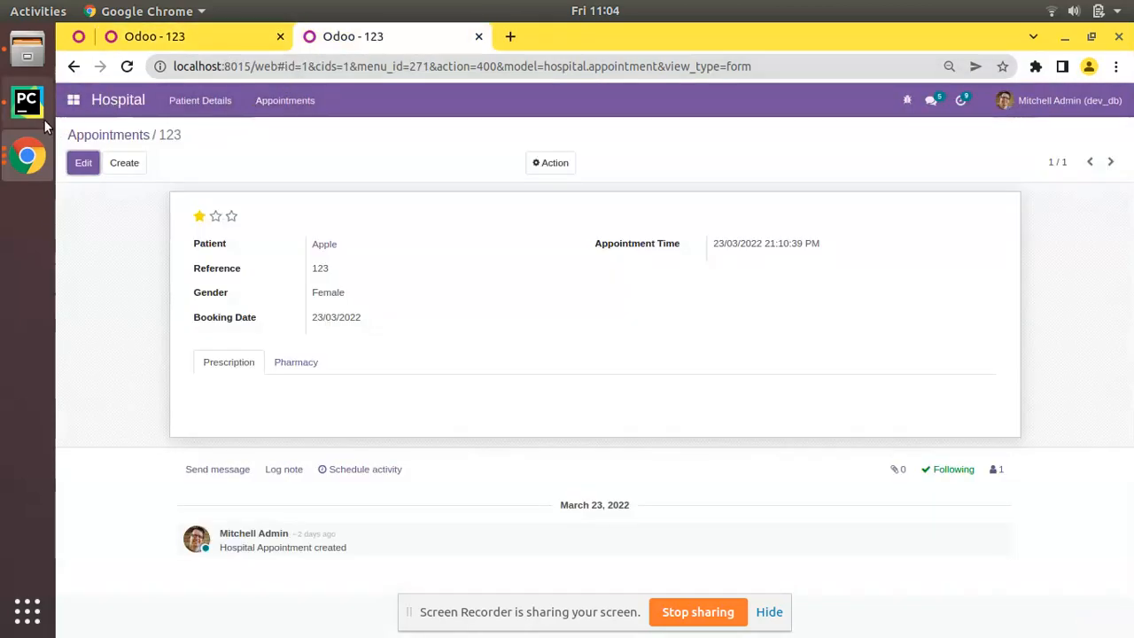
{"action": "mouse_move", "coordinate": [27, 101]}
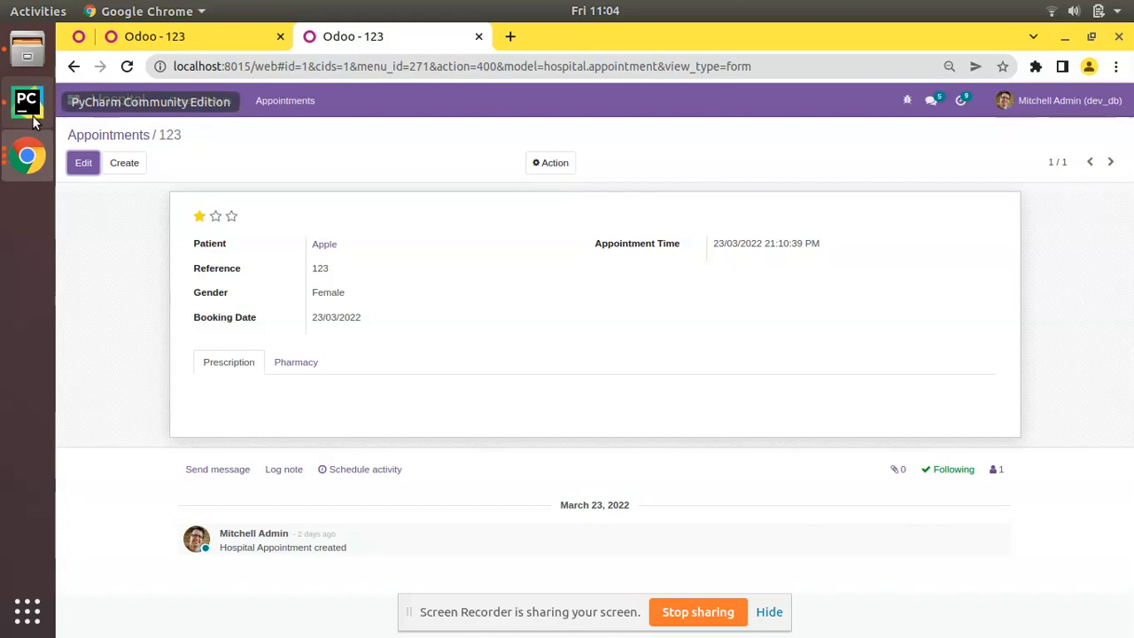
{"action": "left_click", "coordinate": [27, 104]}
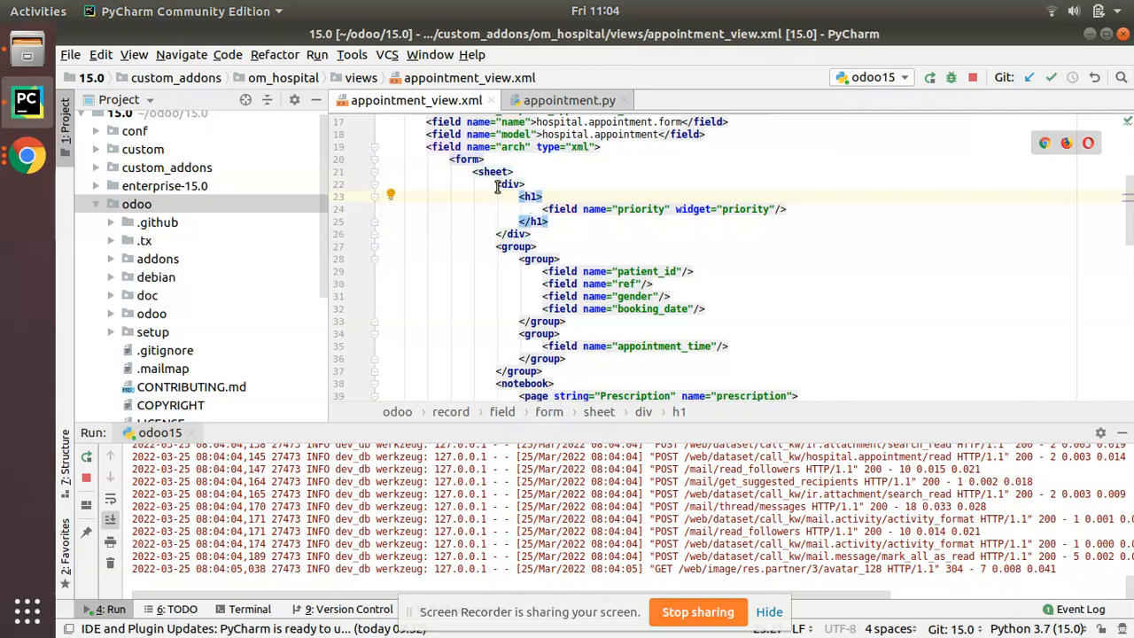
Return from PyCharm to the Odoo appointment 123 form in Chrome.
{"action": "left_click", "coordinate": [505, 183]}
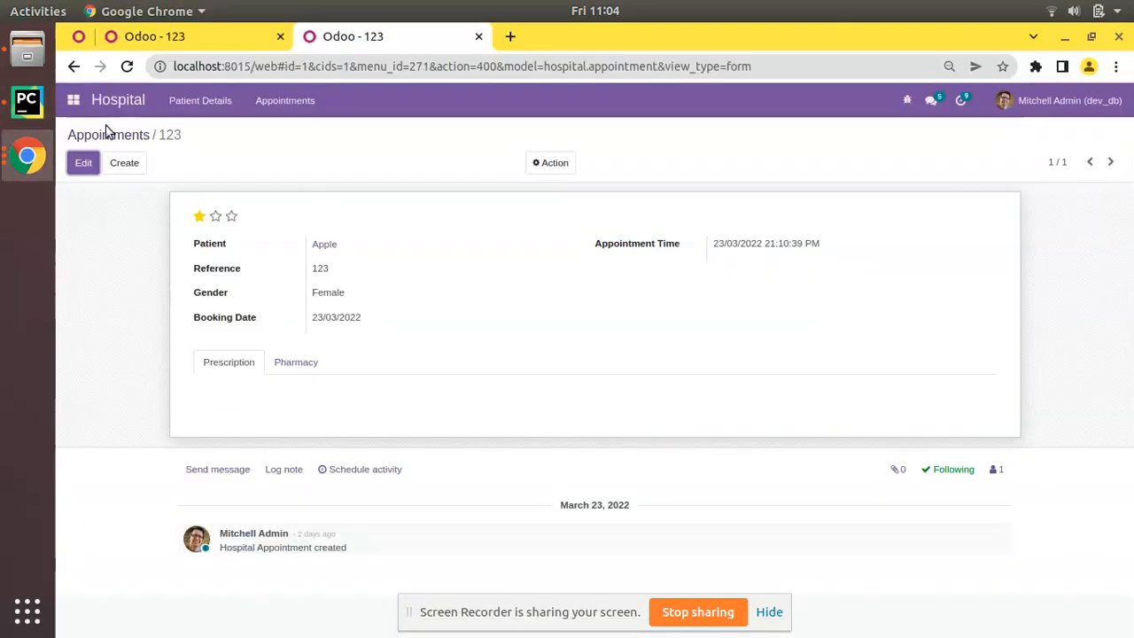
Navigate via Apps to the Hospital appointments and put the appointment form into edit mode.
{"action": "left_click", "coordinate": [75, 99]}
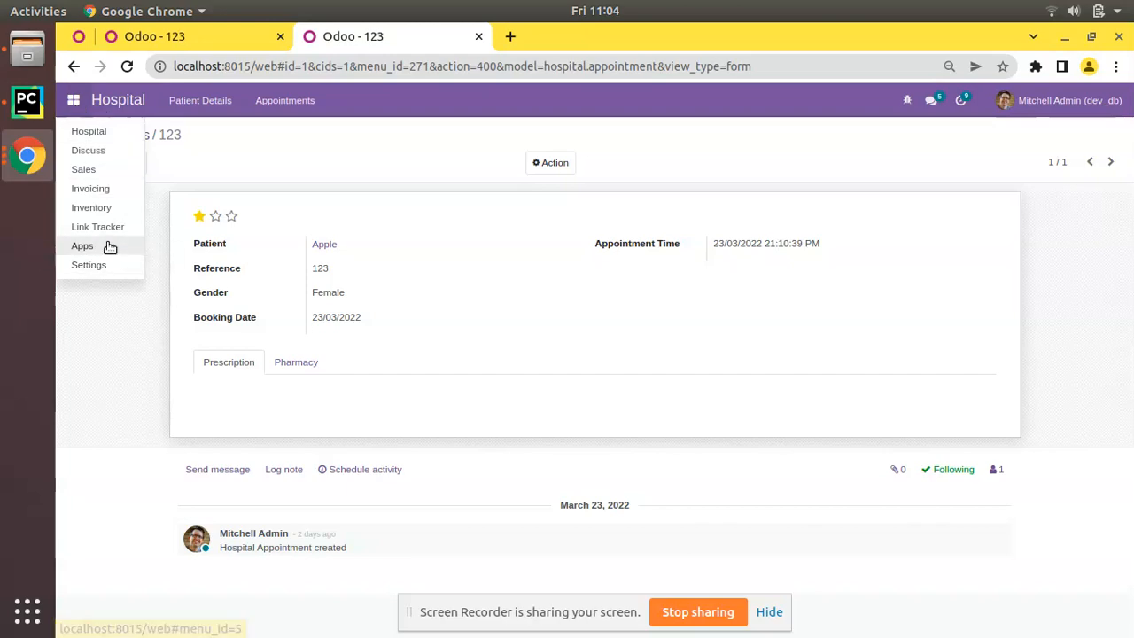
{"action": "left_click", "coordinate": [81, 245]}
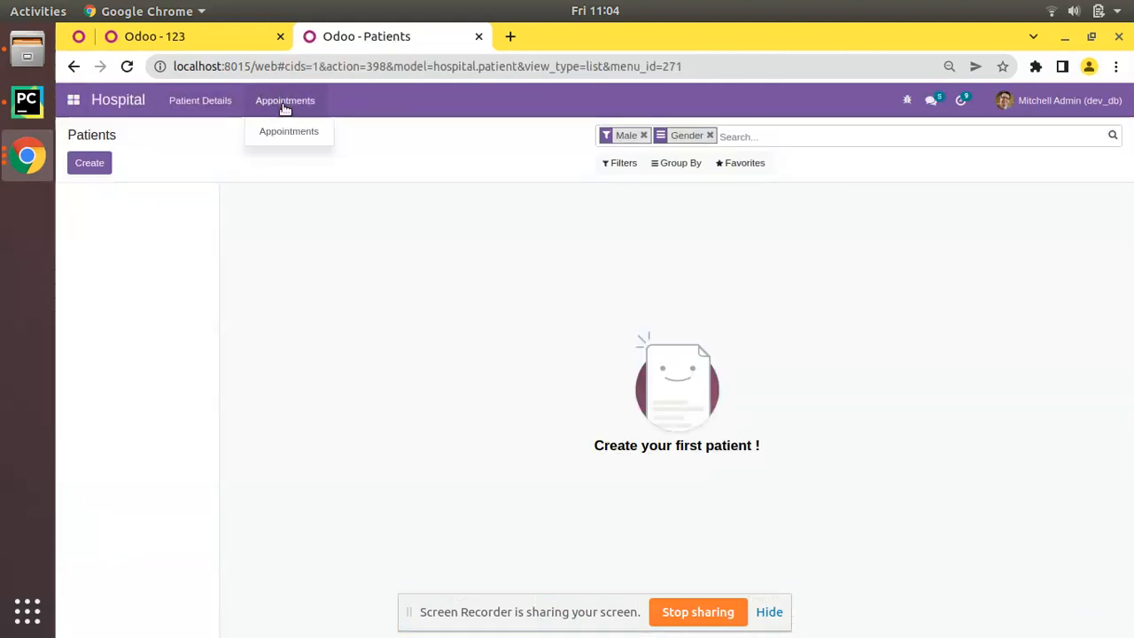
{"action": "left_click", "coordinate": [289, 131]}
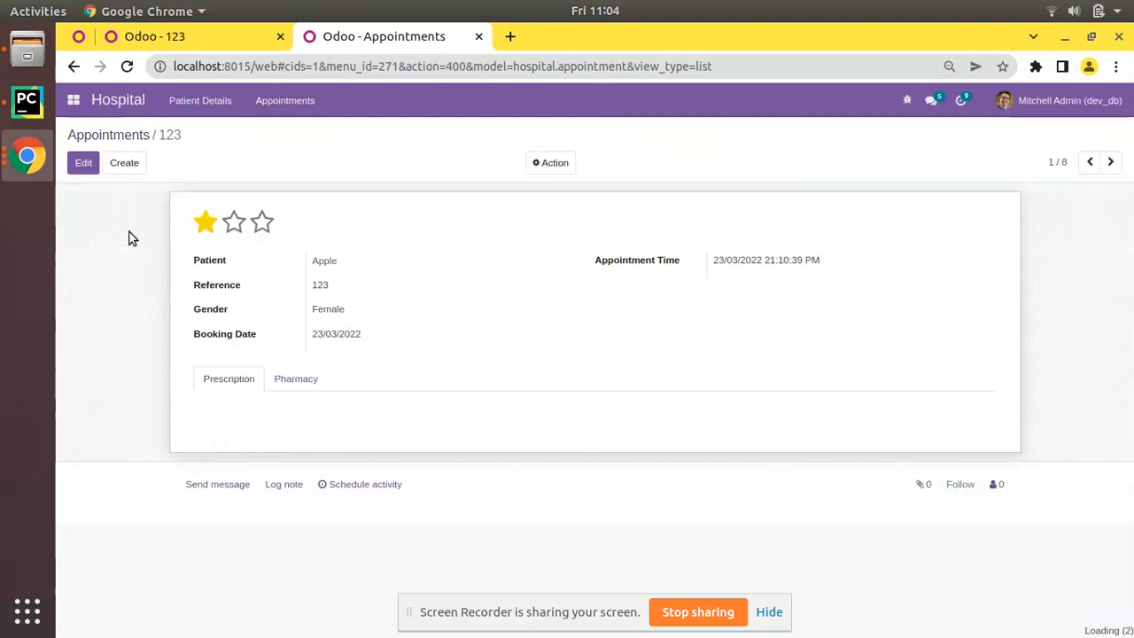
{"action": "left_click", "coordinate": [234, 222]}
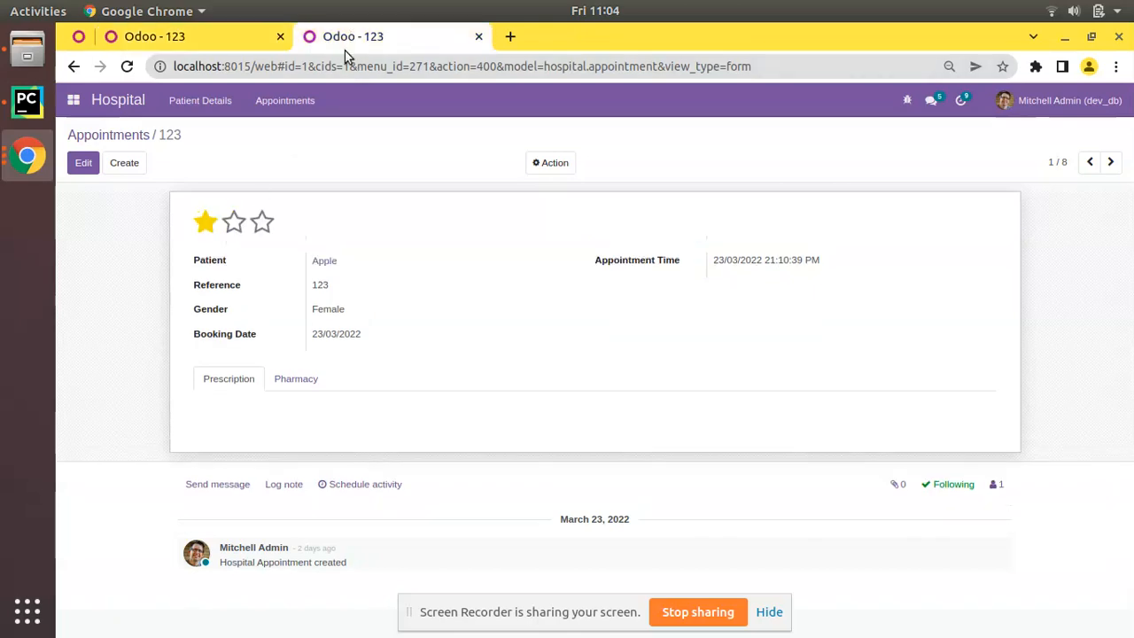
{"action": "left_click", "coordinate": [83, 163]}
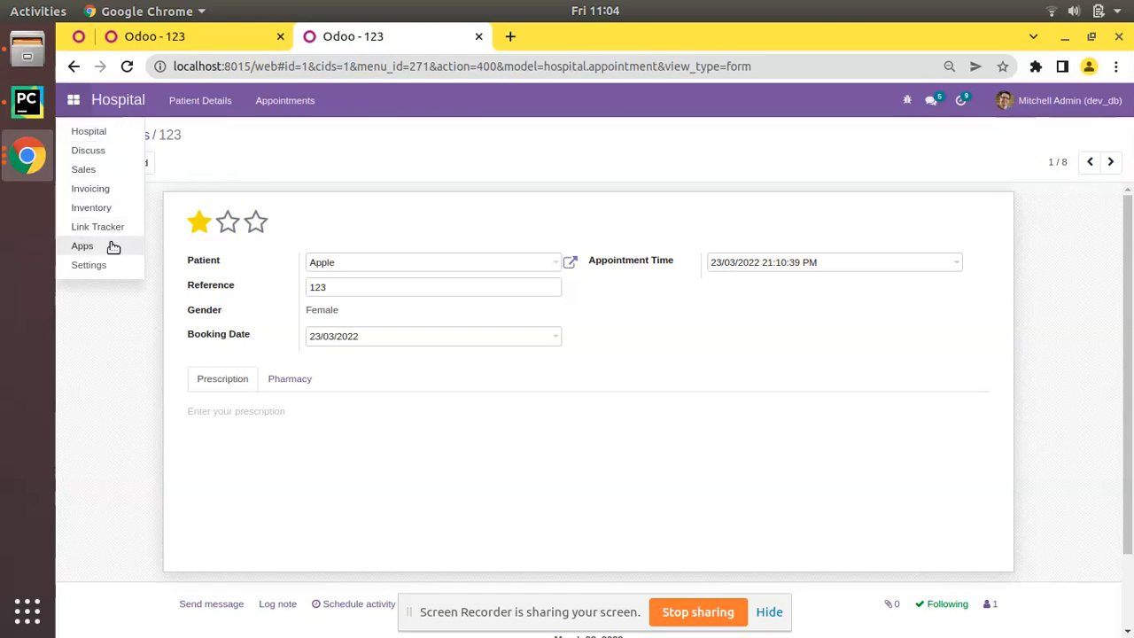
Upgrade the Hospital Management module and check the larger priority stars on both appointment tabs.
{"action": "left_click", "coordinate": [81, 246]}
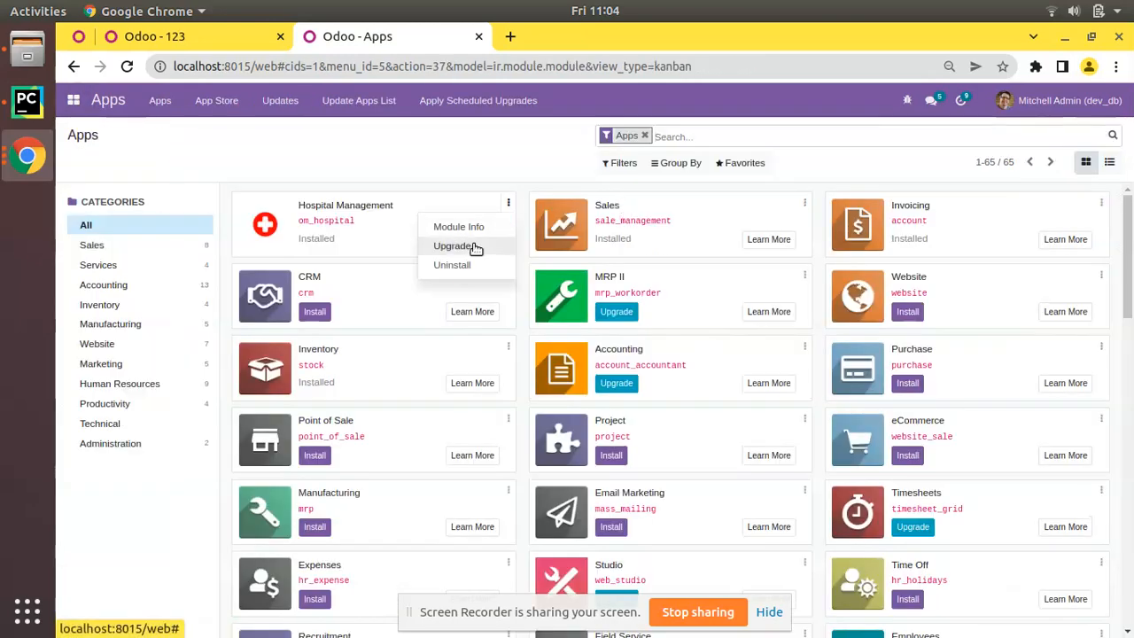
{"action": "left_click", "coordinate": [453, 245]}
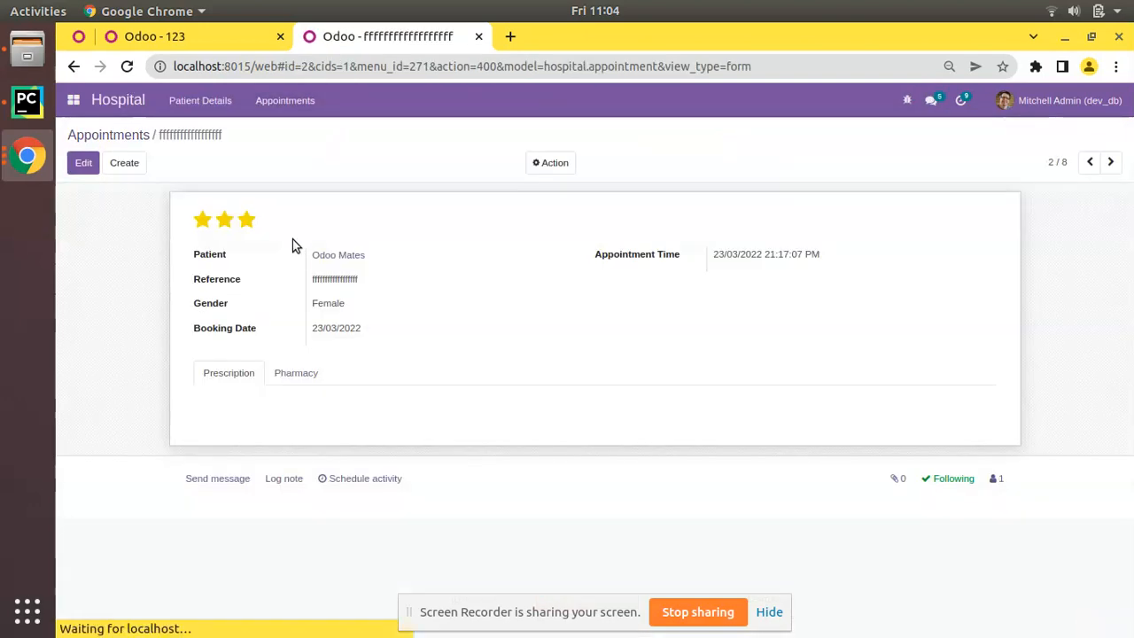
{"action": "left_click", "coordinate": [1090, 163]}
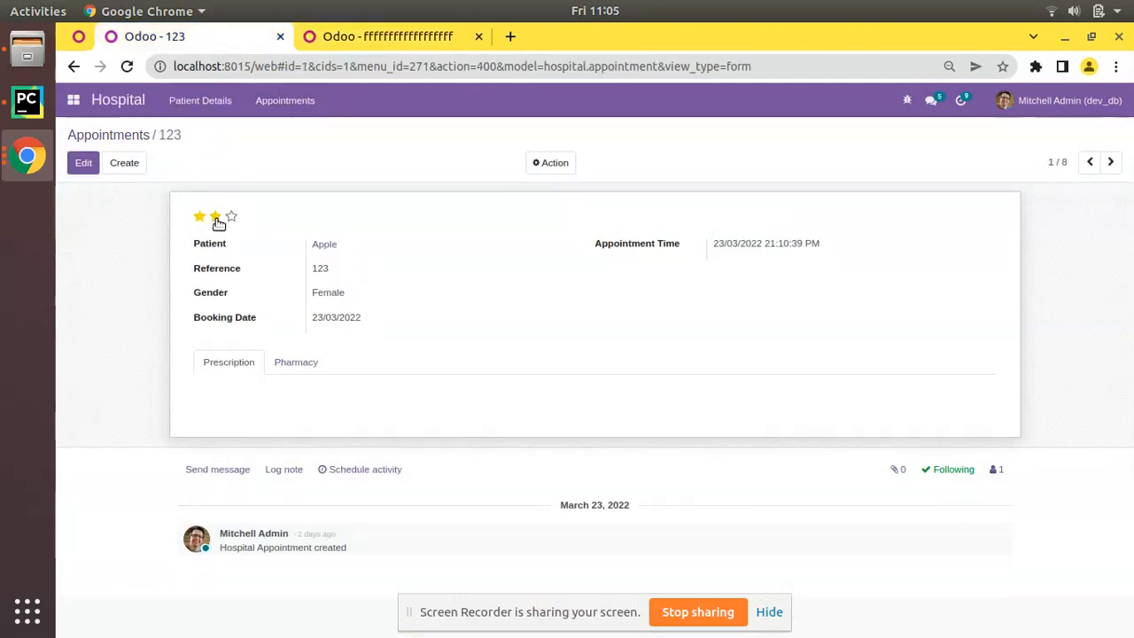
{"action": "left_click", "coordinate": [1109, 163]}
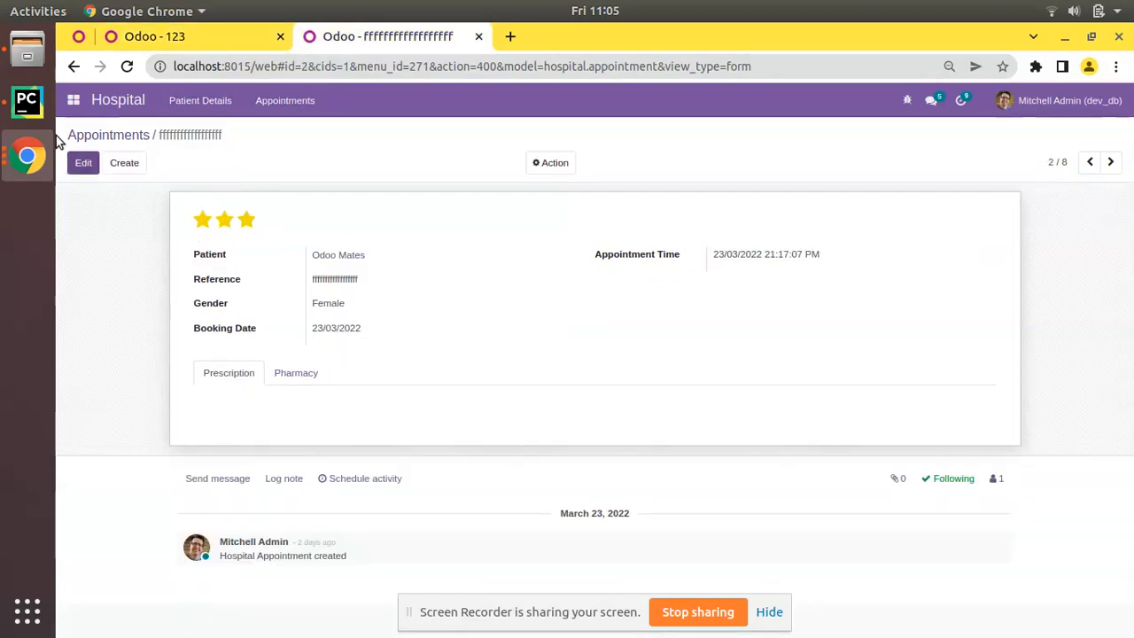
{"action": "left_click", "coordinate": [27, 100]}
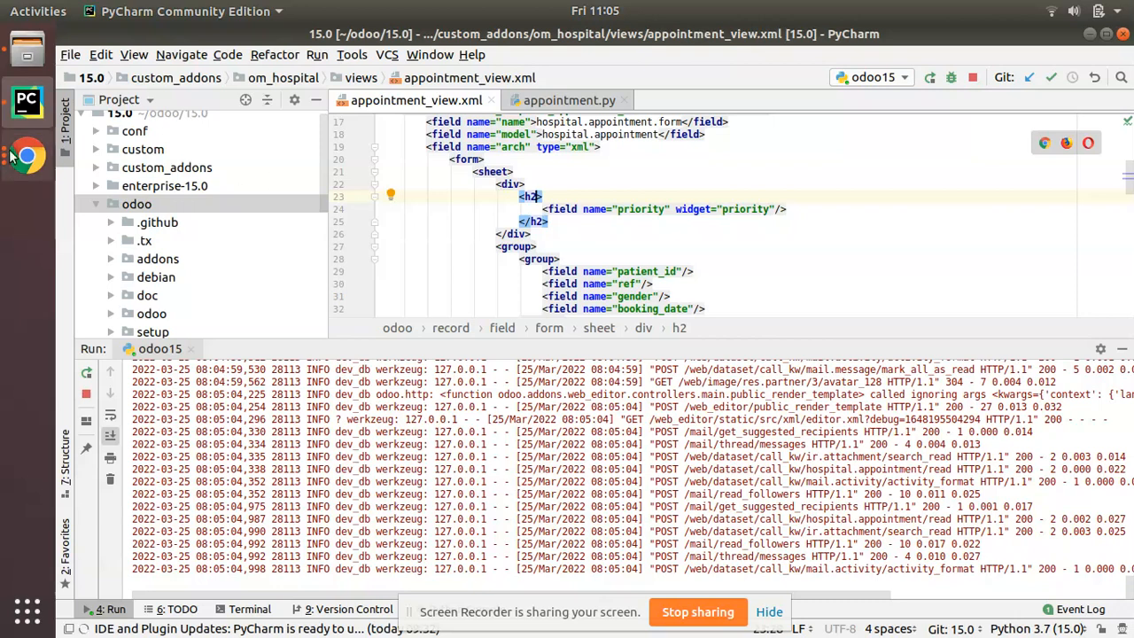
{"action": "left_click", "coordinate": [26, 156]}
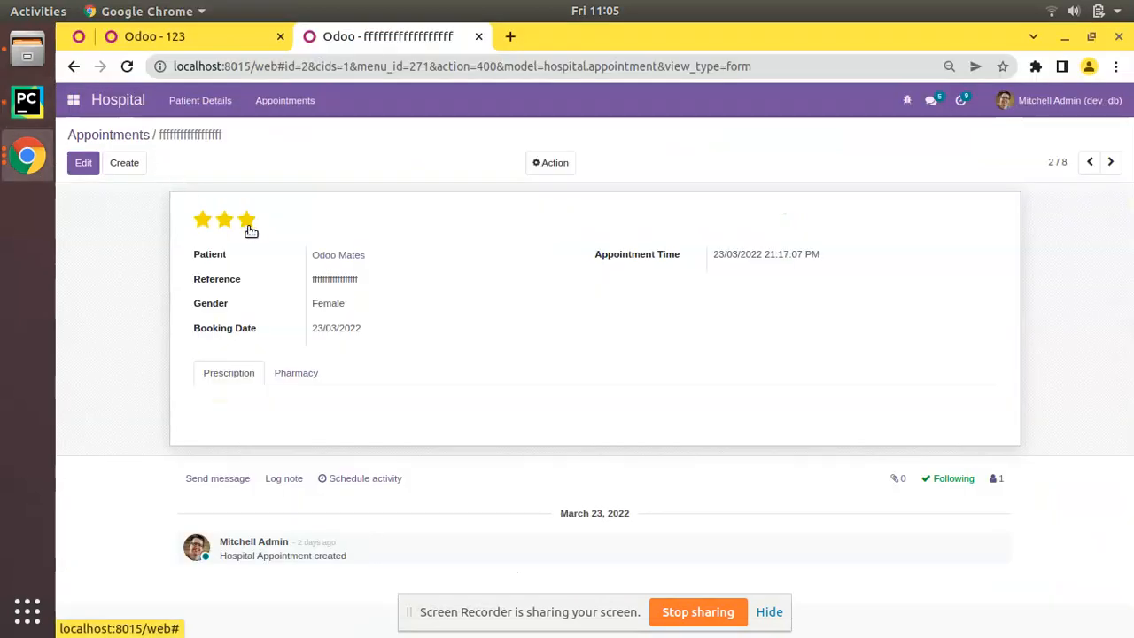
{"action": "mouse_move", "coordinate": [263, 242]}
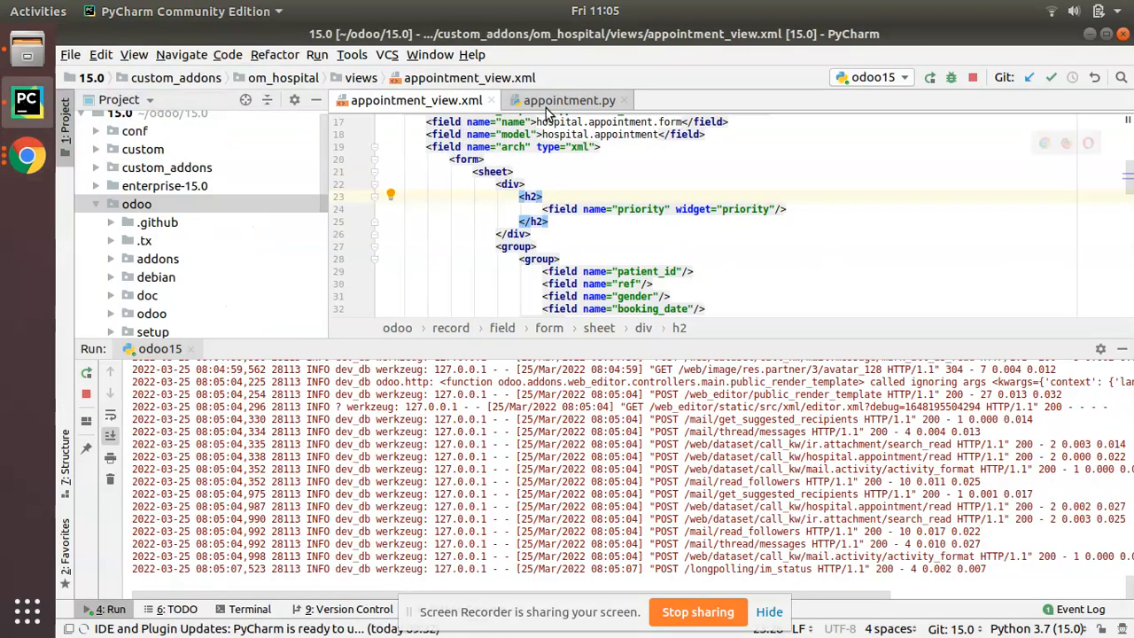
Set the appointment priority to Very High with all three stars, then switch to appointment.py.
{"action": "left_click", "coordinate": [571, 99]}
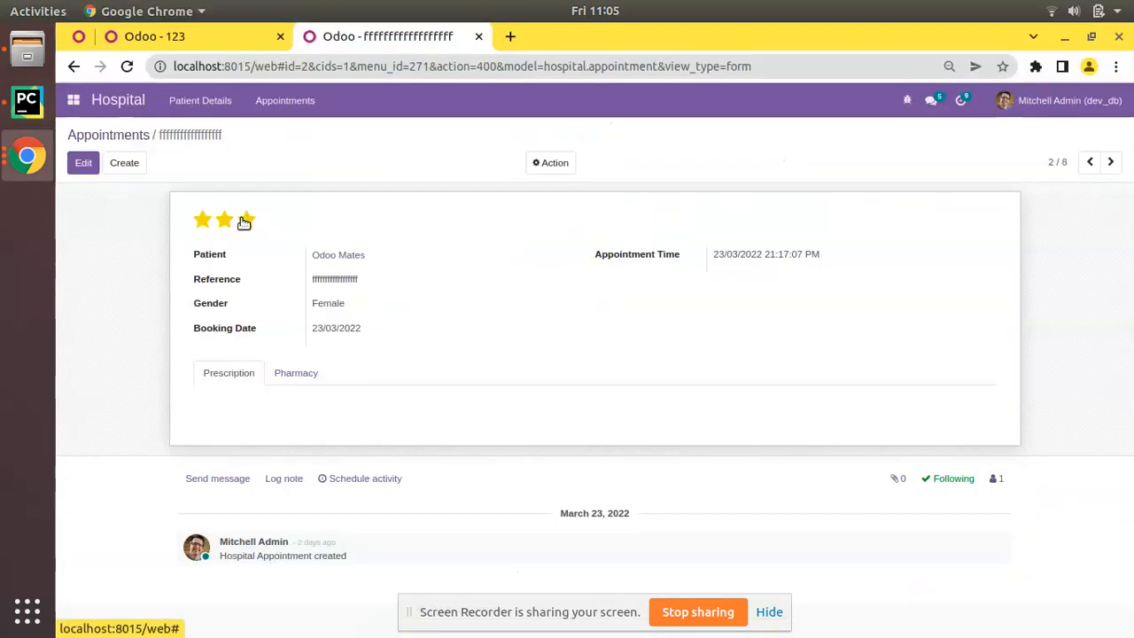
{"action": "mouse_move", "coordinate": [245, 220]}
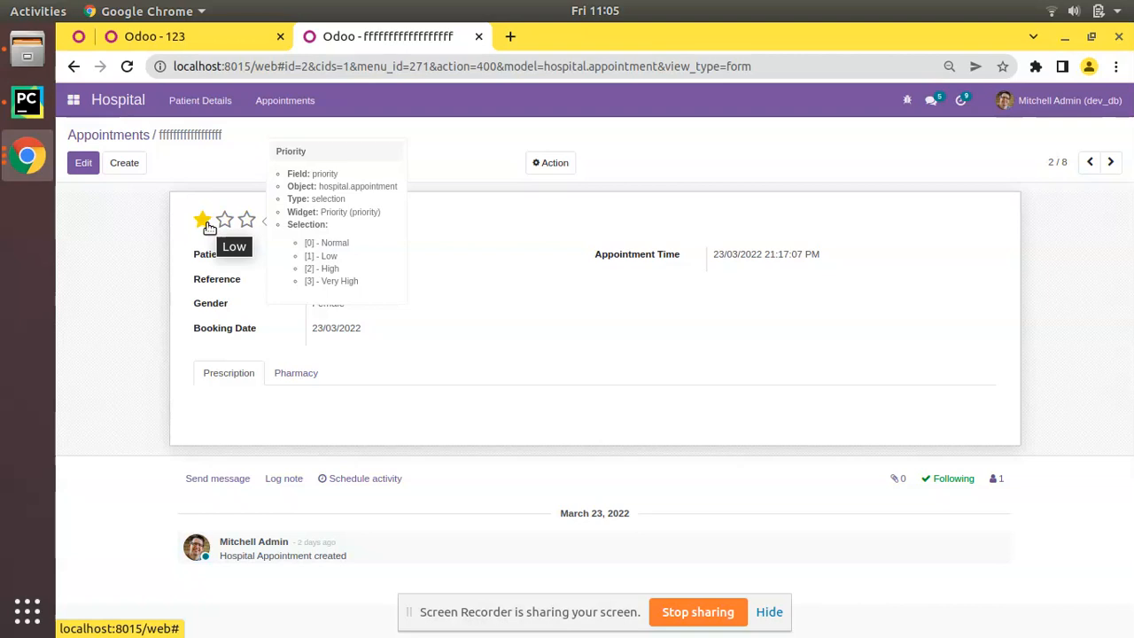
{"action": "left_click", "coordinate": [224, 220]}
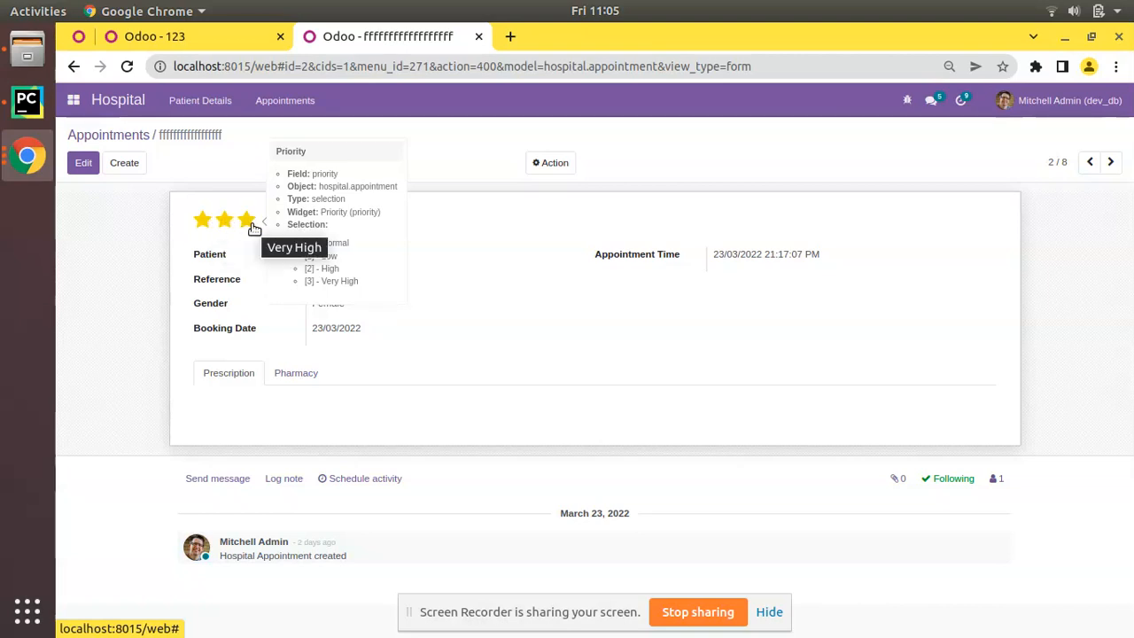
{"action": "mouse_move", "coordinate": [26, 110]}
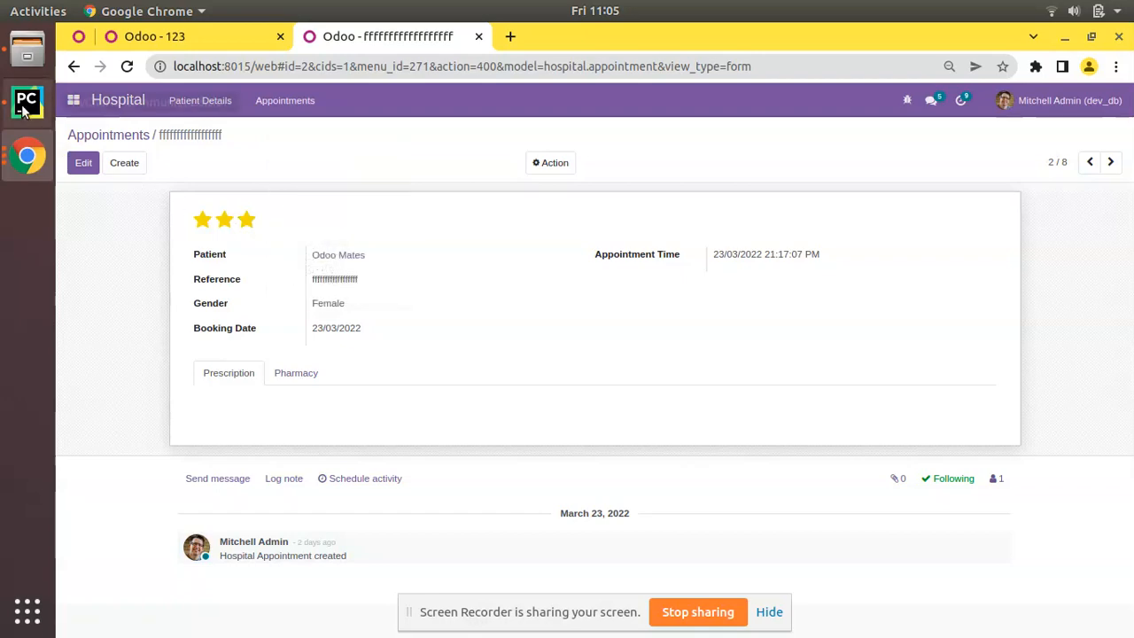
{"action": "left_click", "coordinate": [27, 99]}
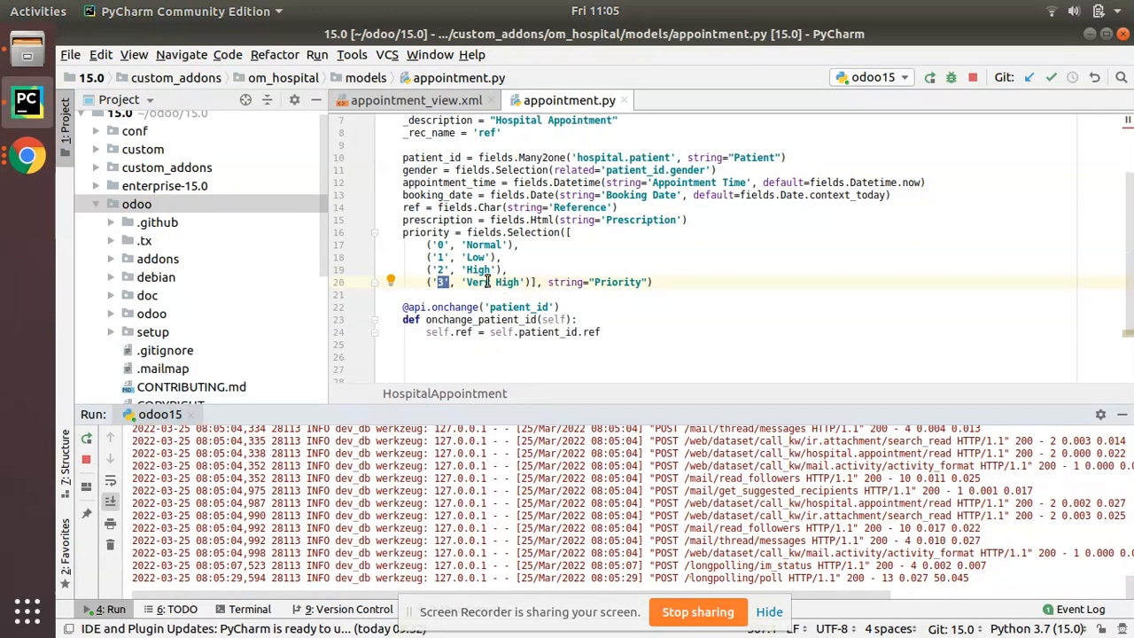
Review the priority Selection field in appointment.py against the heading-wrapped widget in the view XML.
{"action": "left_click_drag", "start_coordinate": [405, 232], "coordinate": [652, 282]}
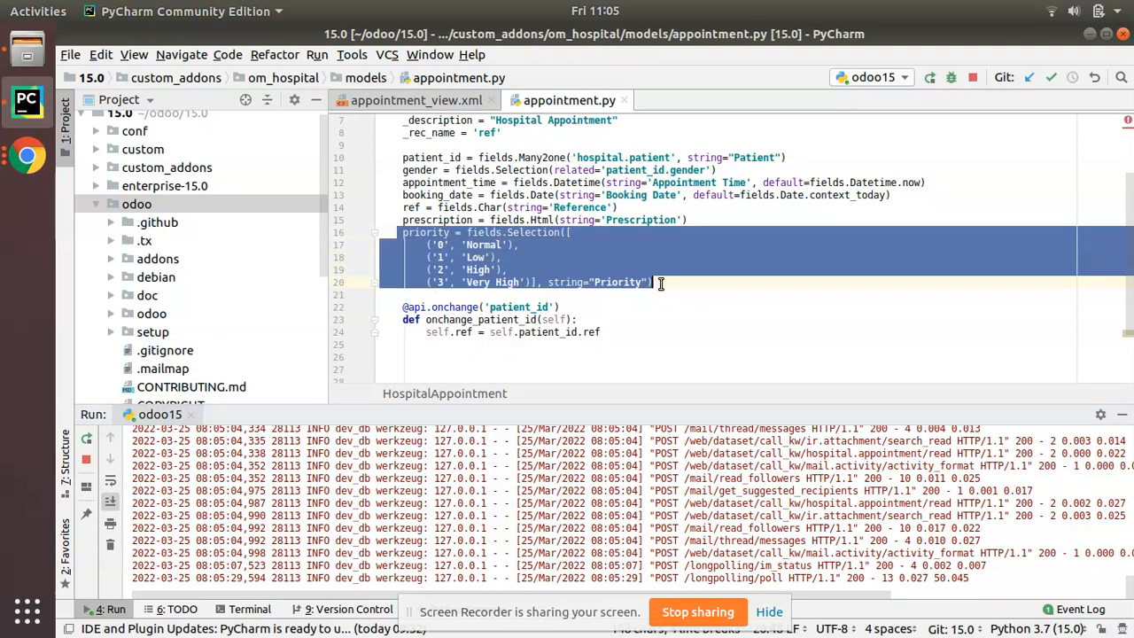
{"action": "left_click", "coordinate": [415, 99]}
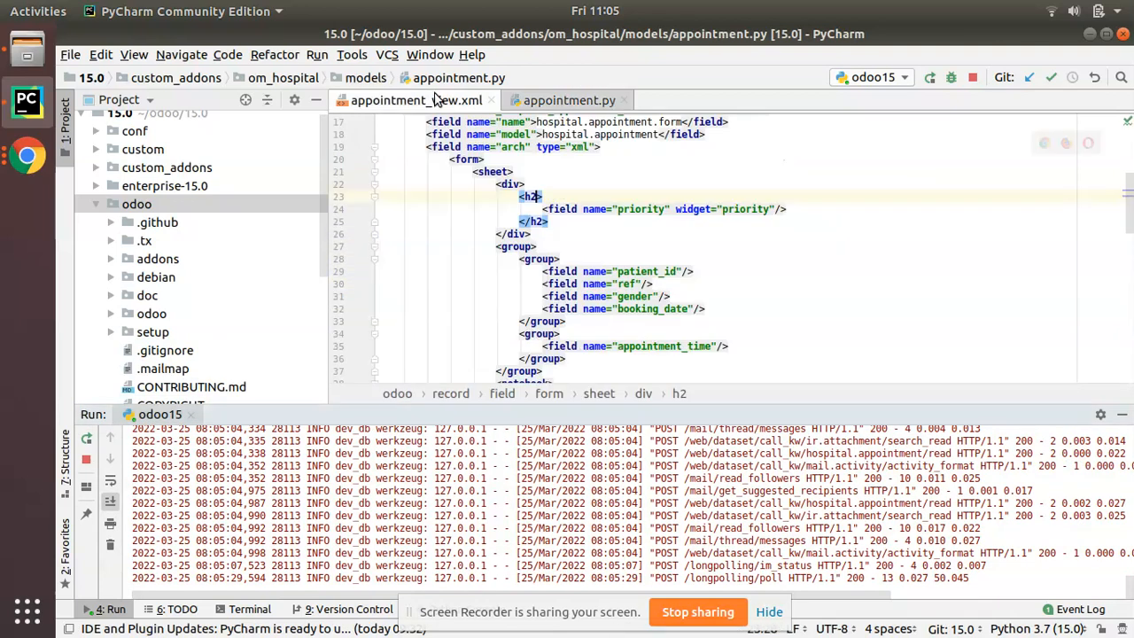
{"action": "left_click", "coordinate": [569, 99]}
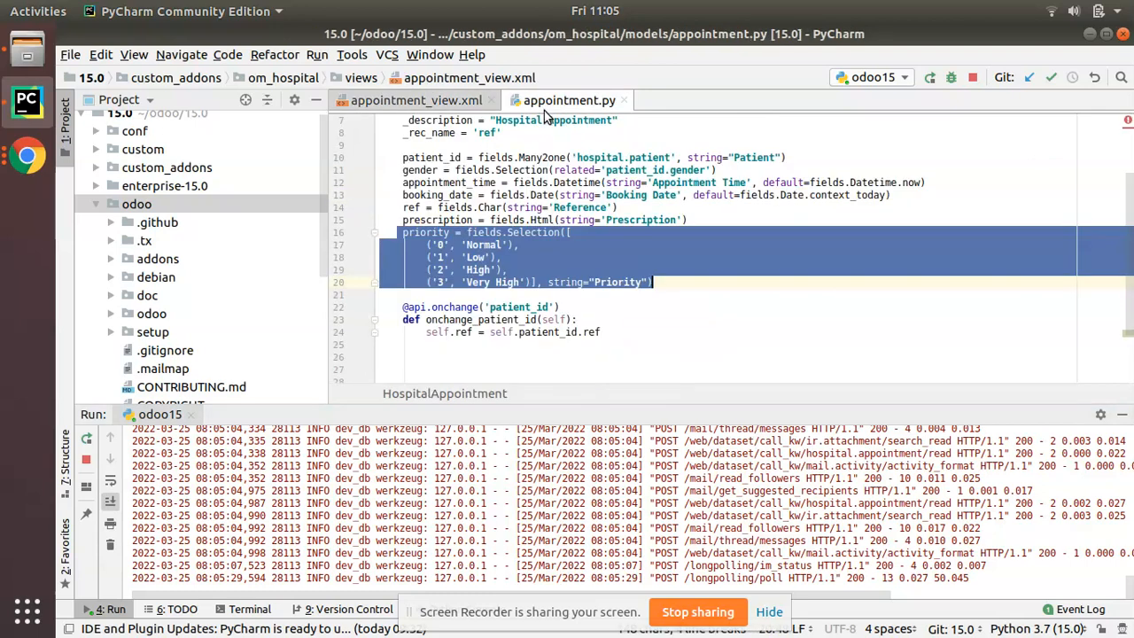
{"action": "left_click", "coordinate": [574, 233]}
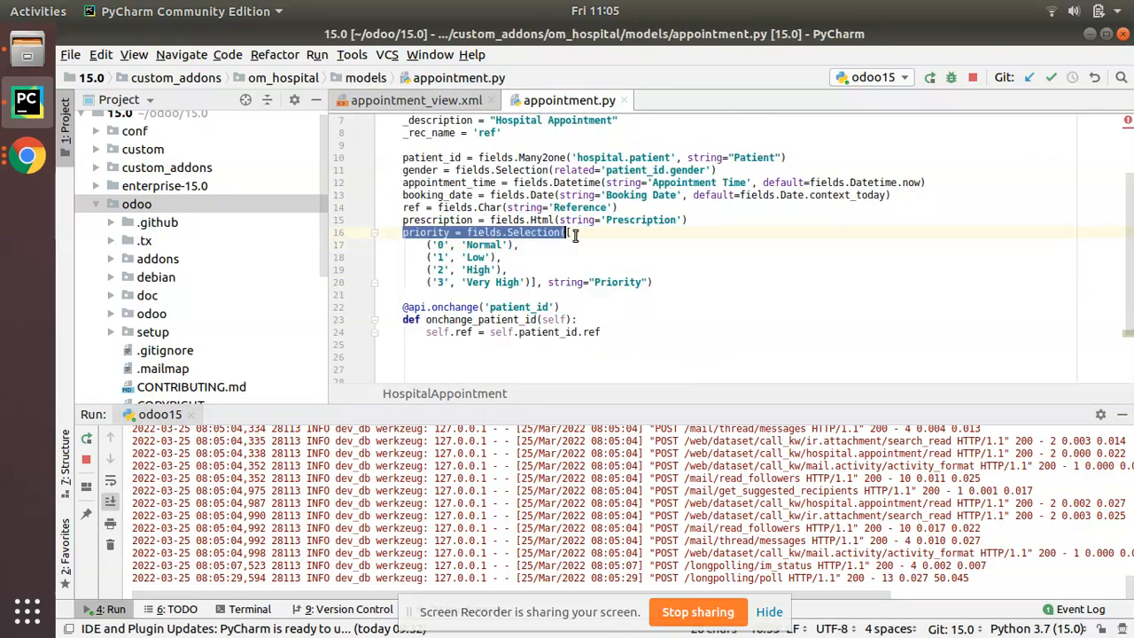
{"action": "left_click", "coordinate": [417, 99]}
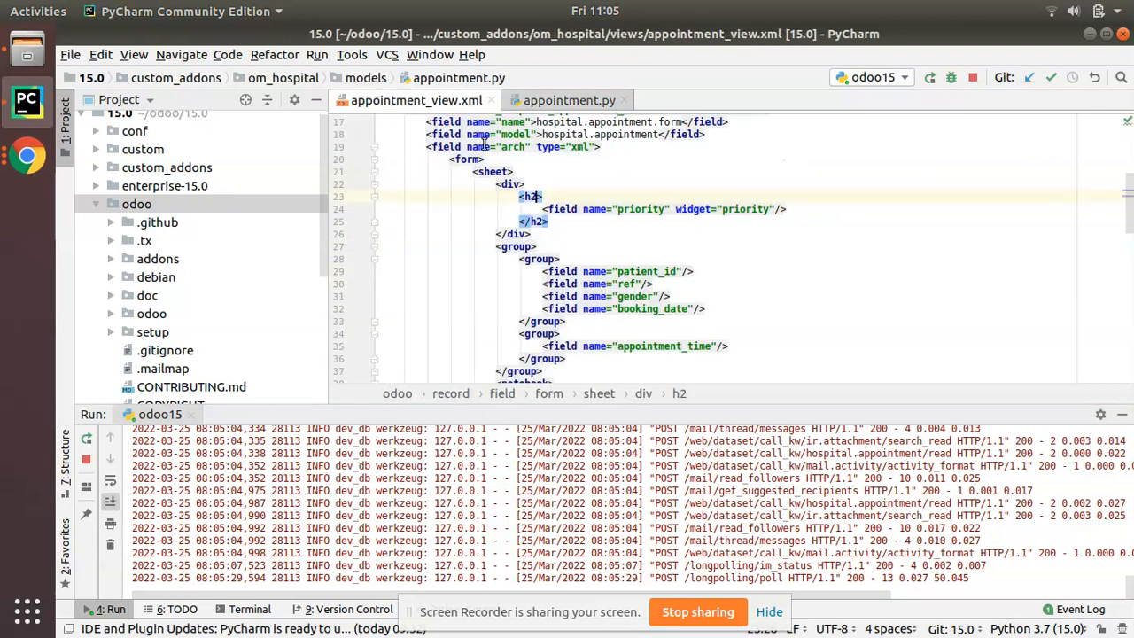
{"action": "left_click_drag", "start_coordinate": [532, 194], "coordinate": [546, 221]}
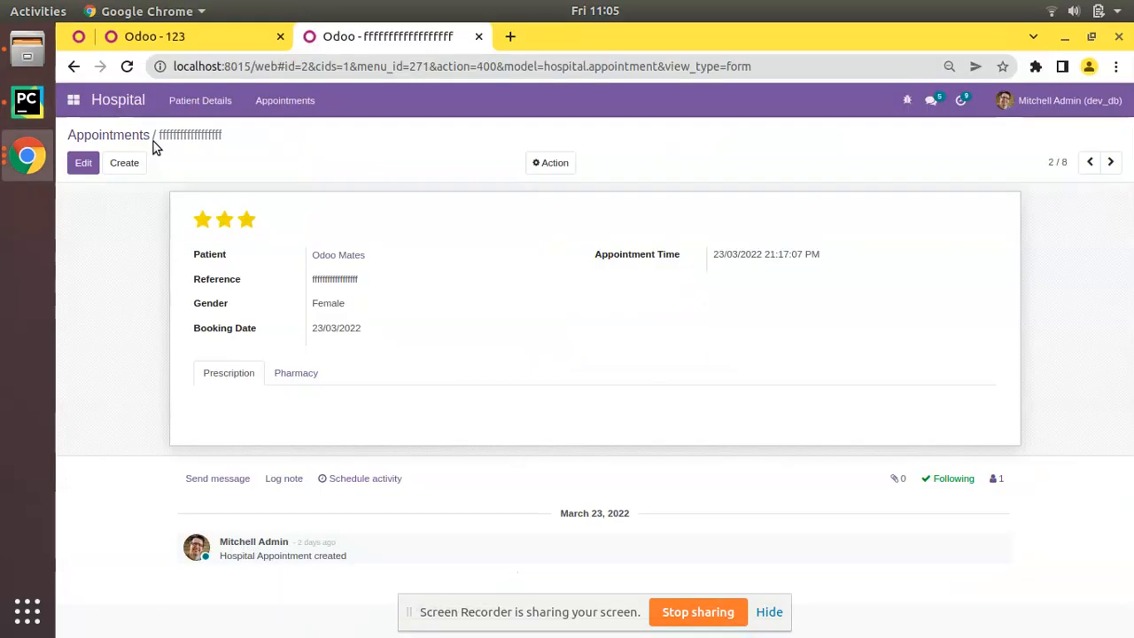
Put the Odoo Mates appointment form into edit mode in Chrome.
{"action": "left_click", "coordinate": [83, 163]}
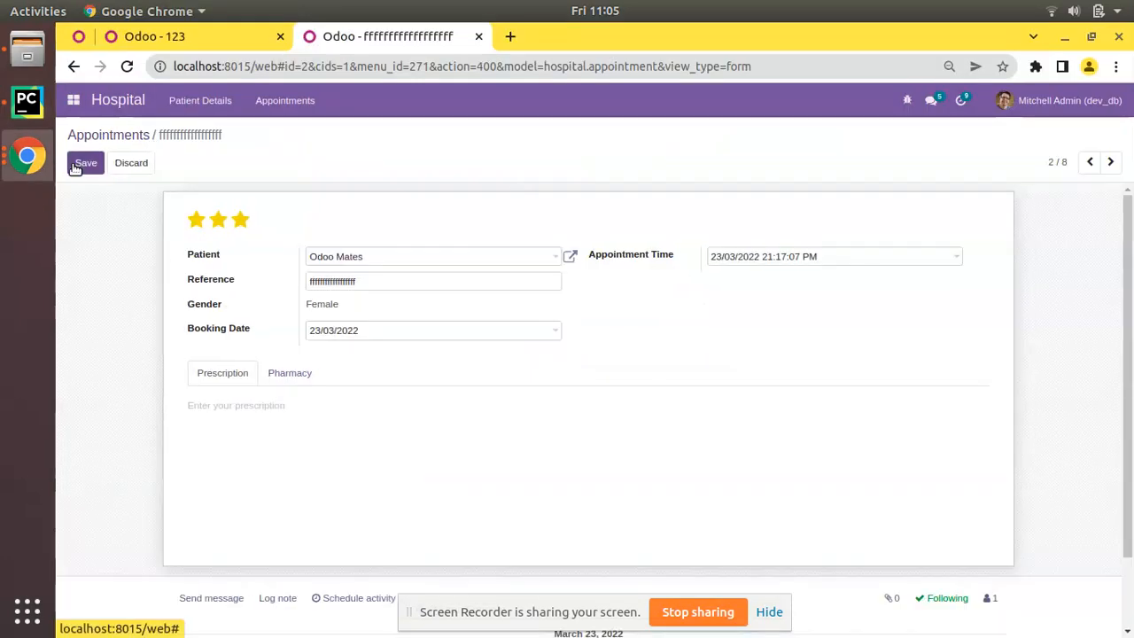